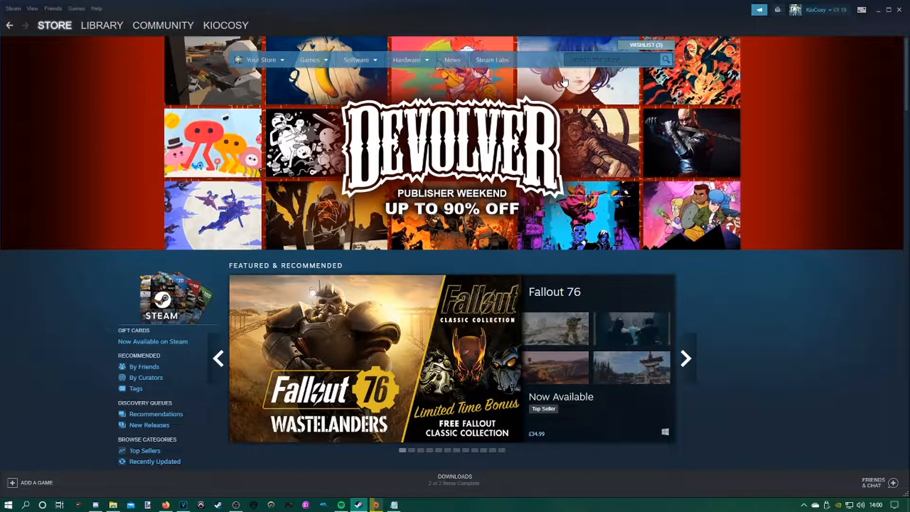
Bring up Sonic Adventure DX in the Steam library and start its play/configure launch prompt
{"action": "left_click", "coordinate": [686, 358]}
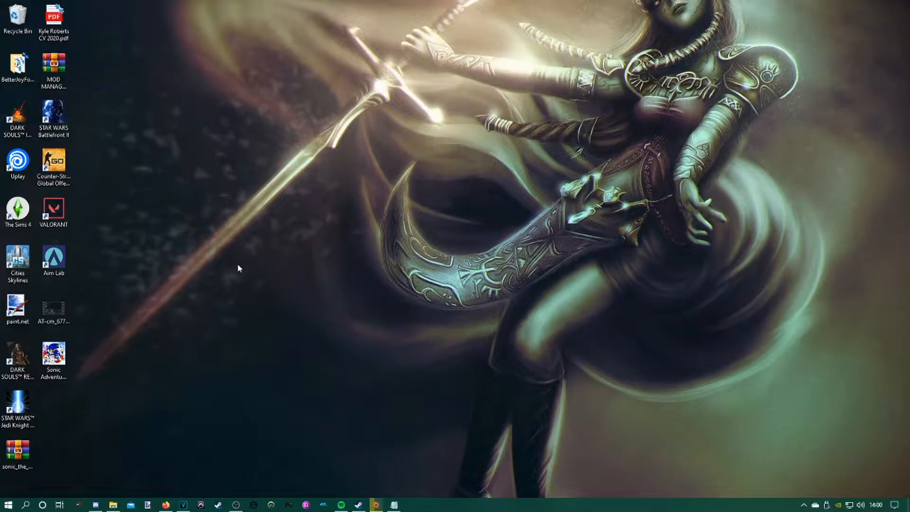
{"action": "mouse_move", "coordinate": [235, 273]}
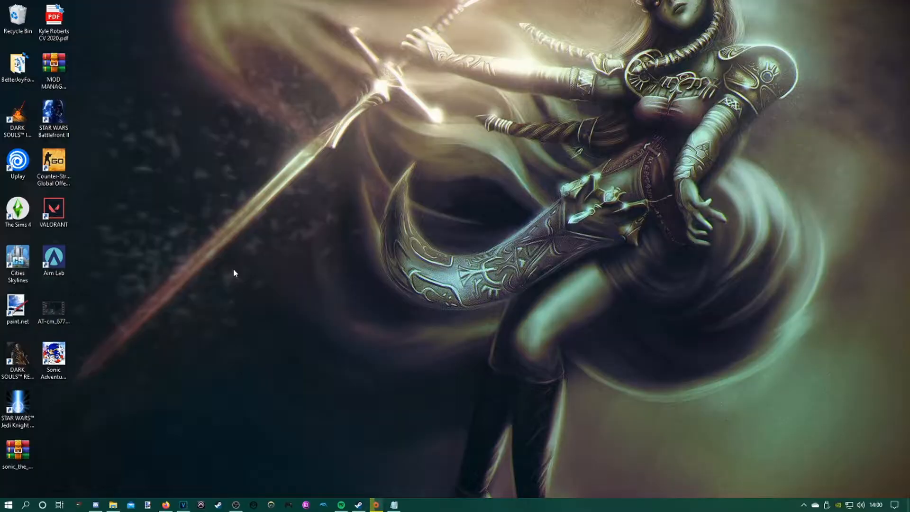
{"action": "mouse_move", "coordinate": [250, 285]}
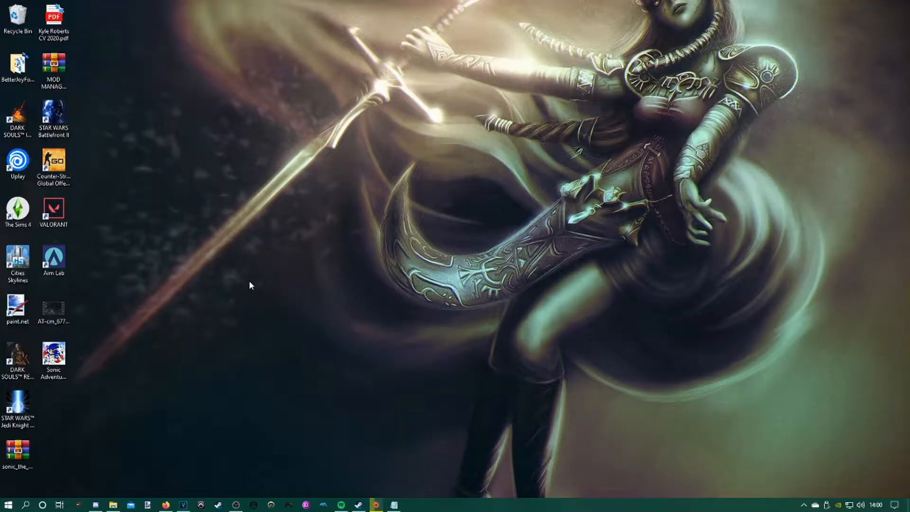
{"action": "mouse_move", "coordinate": [345, 199]}
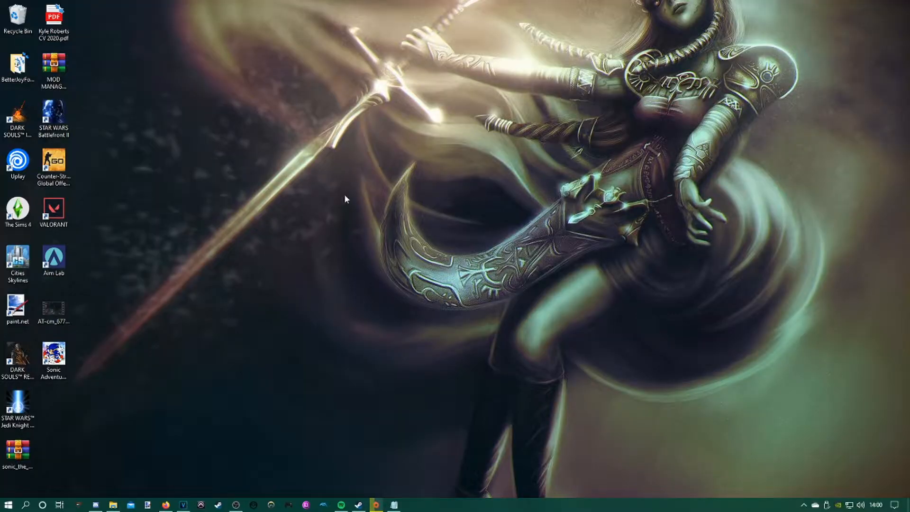
{"action": "mouse_move", "coordinate": [453, 464]}
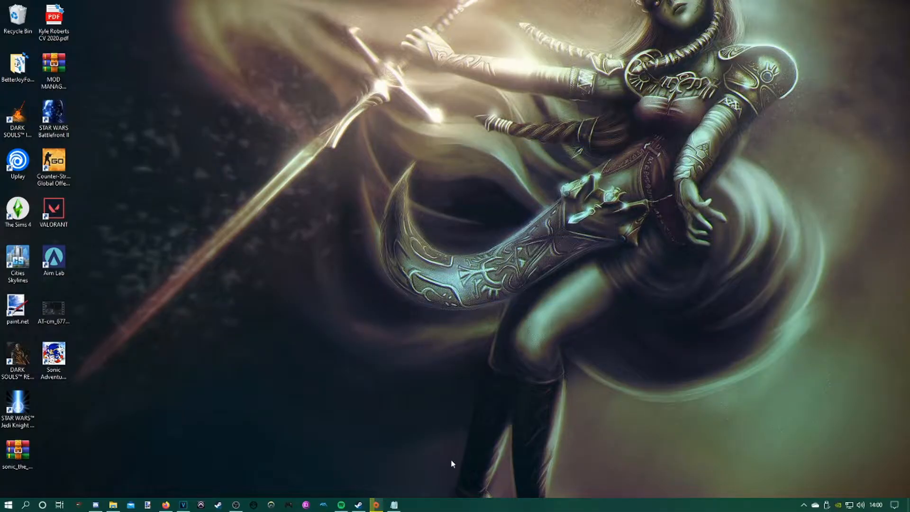
{"action": "mouse_move", "coordinate": [400, 484]}
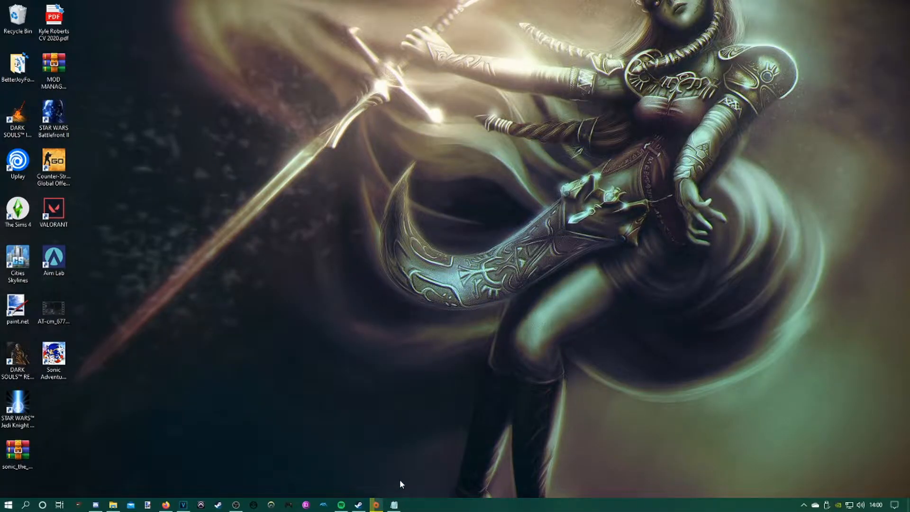
{"action": "mouse_move", "coordinate": [117, 334]}
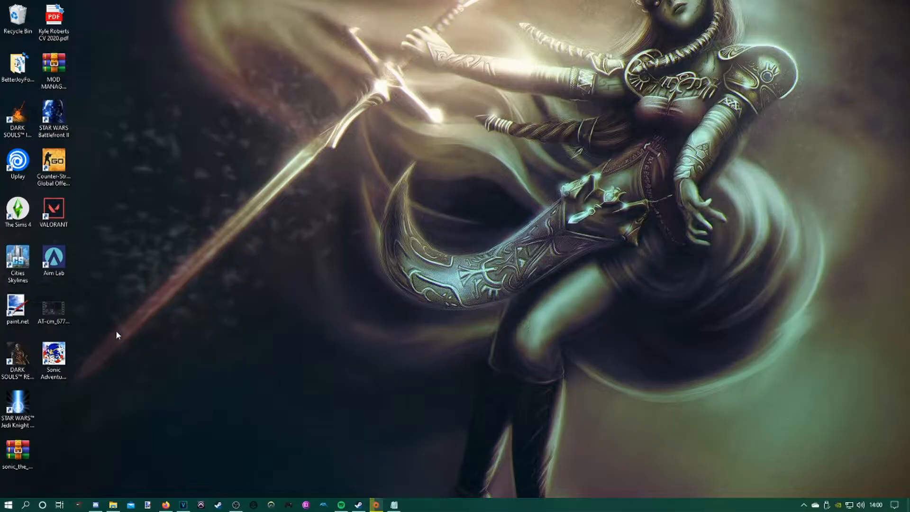
{"action": "mouse_move", "coordinate": [252, 467]}
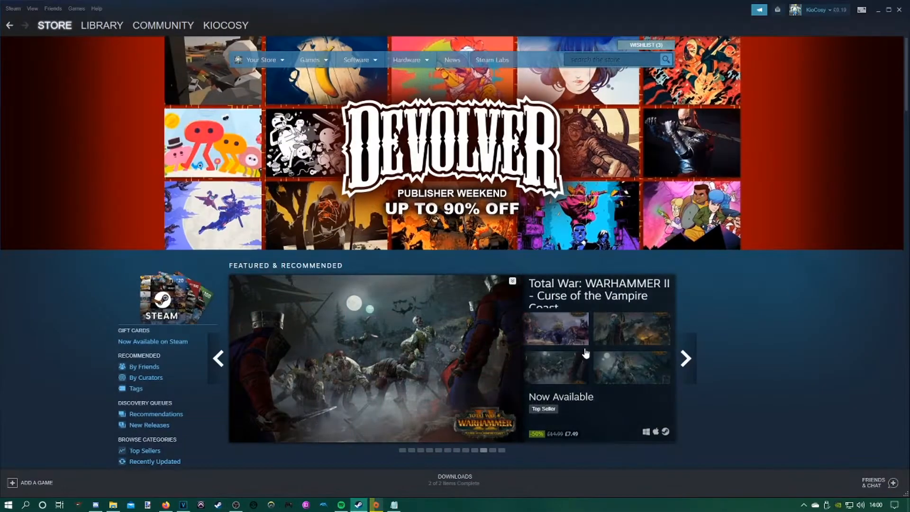
{"action": "left_click", "coordinate": [101, 24]}
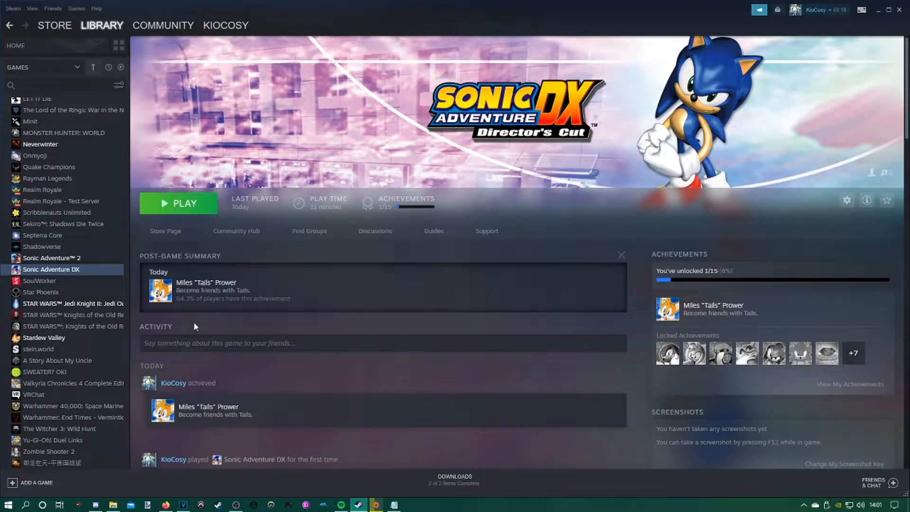
{"action": "mouse_move", "coordinate": [338, 214]}
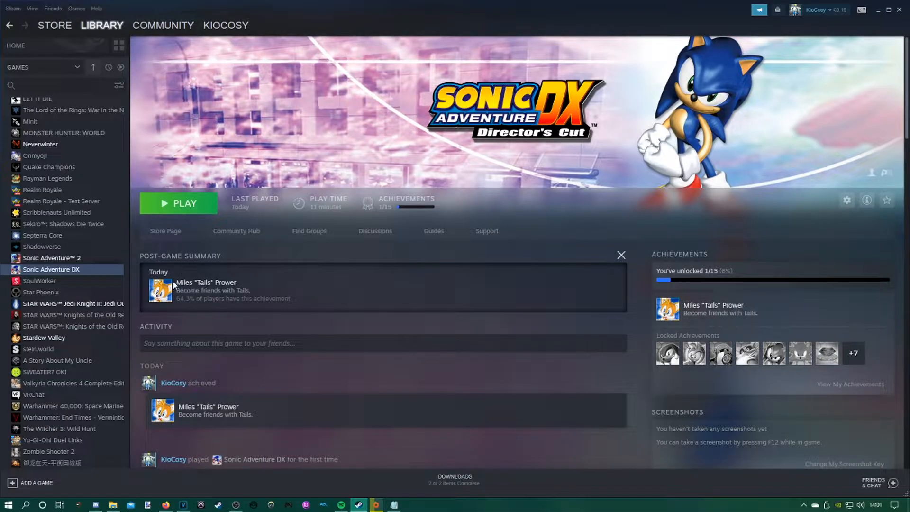
{"action": "mouse_move", "coordinate": [236, 238]}
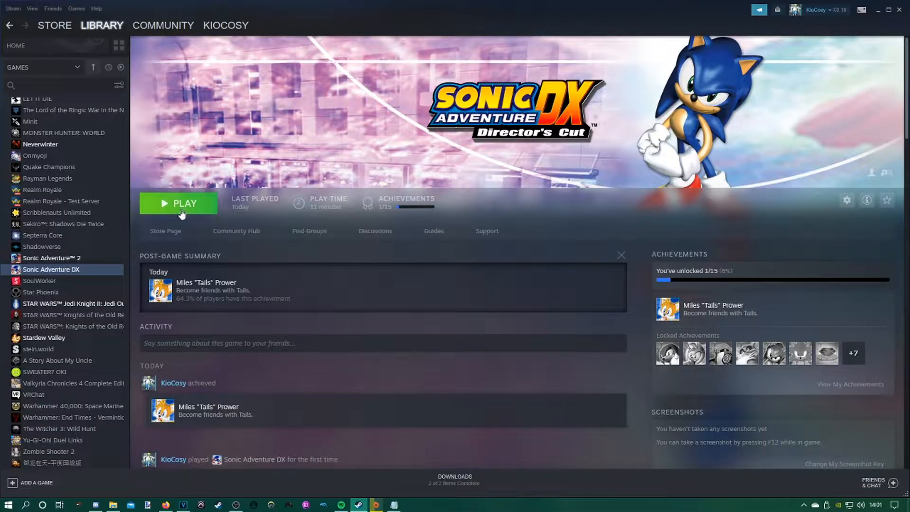
{"action": "left_click", "coordinate": [184, 202]}
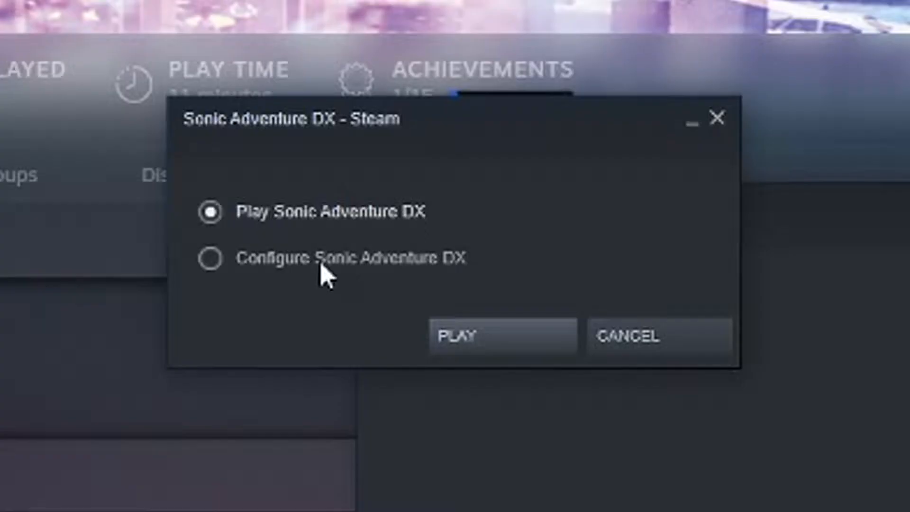
{"action": "mouse_move", "coordinate": [282, 278]}
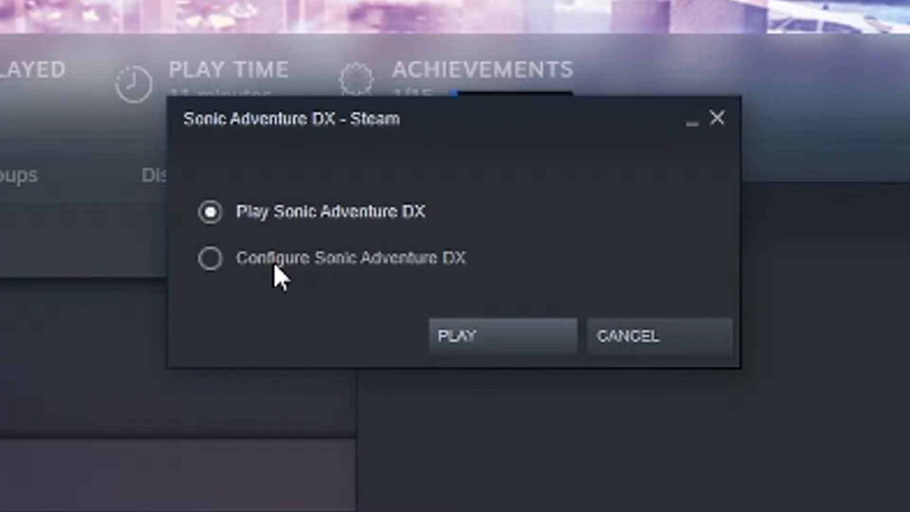
{"action": "left_click", "coordinate": [469, 281]}
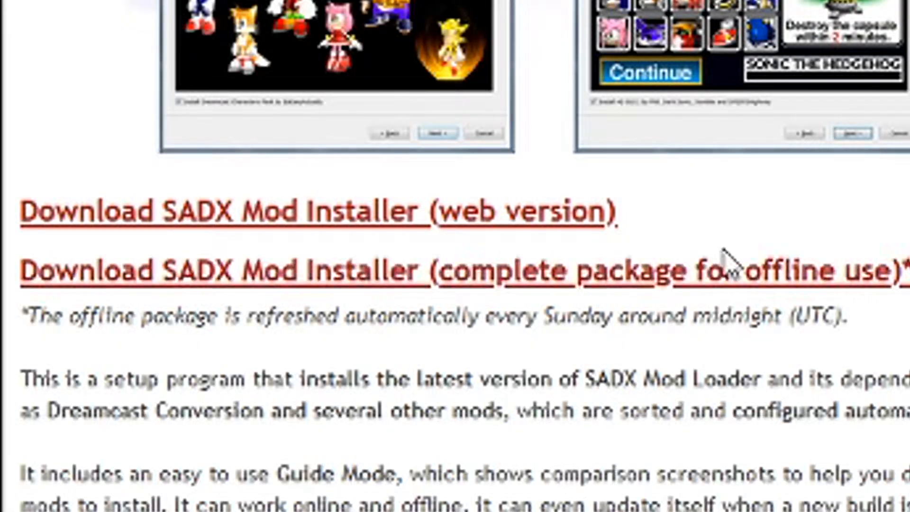
{"action": "mouse_move", "coordinate": [35, 224]}
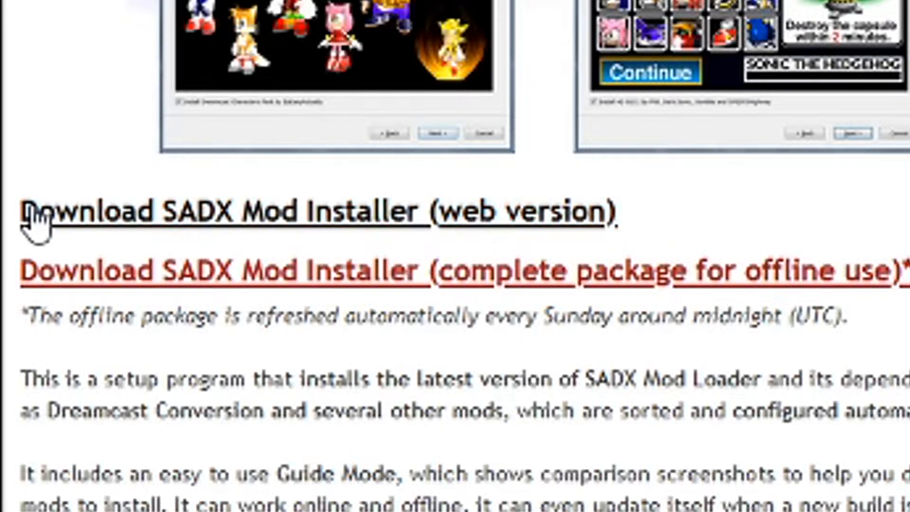
{"action": "mouse_move", "coordinate": [139, 238]}
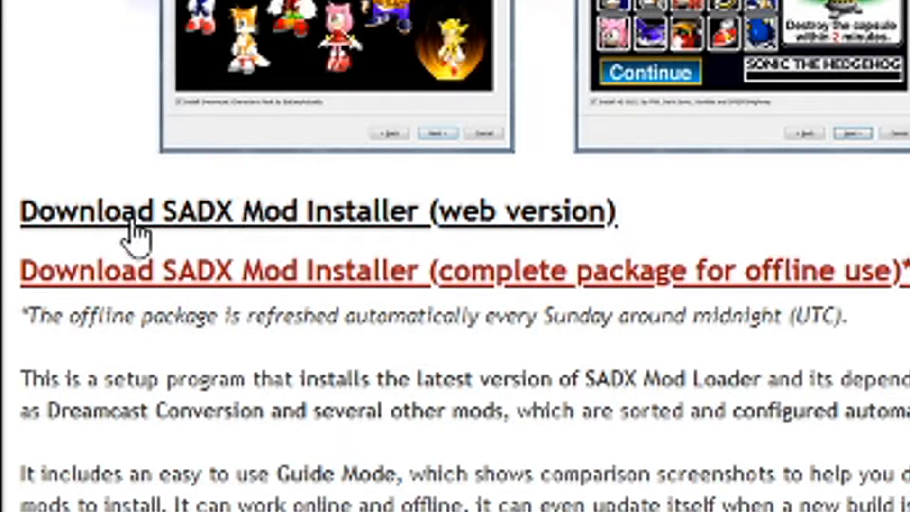
{"action": "mouse_move", "coordinate": [101, 271]}
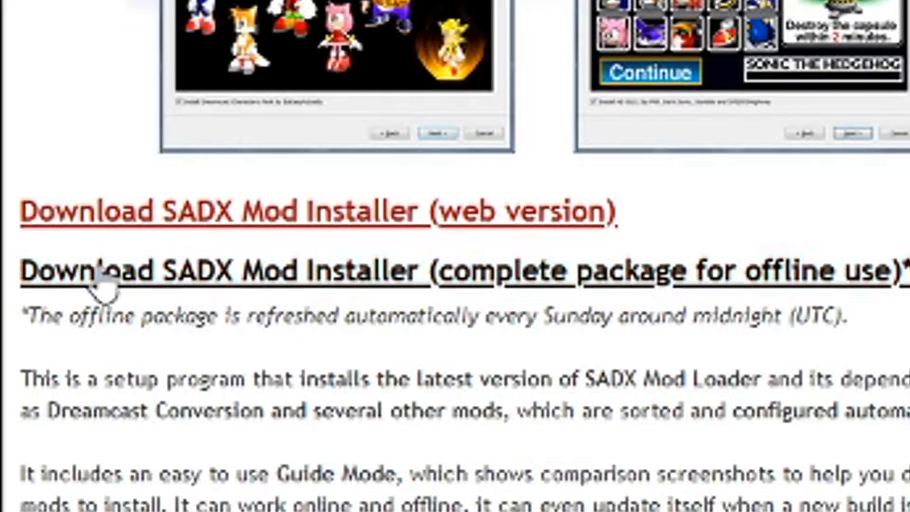
Download the offline SADX Mod Installer package to the Desktop, replacing MOD MANAGER SADX.zip
{"action": "left_click_drag", "start_coordinate": [77, 317], "coordinate": [328, 316]}
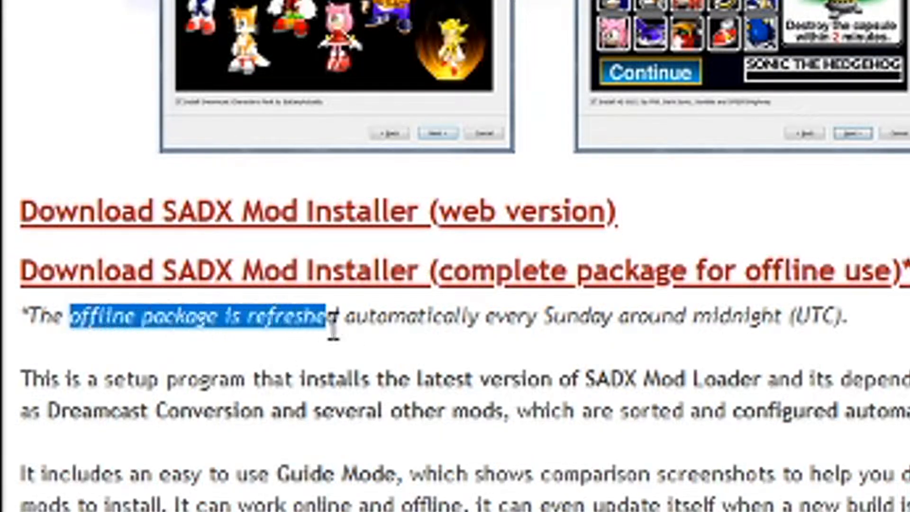
{"action": "left_click_drag", "start_coordinate": [331, 319], "coordinate": [836, 319]}
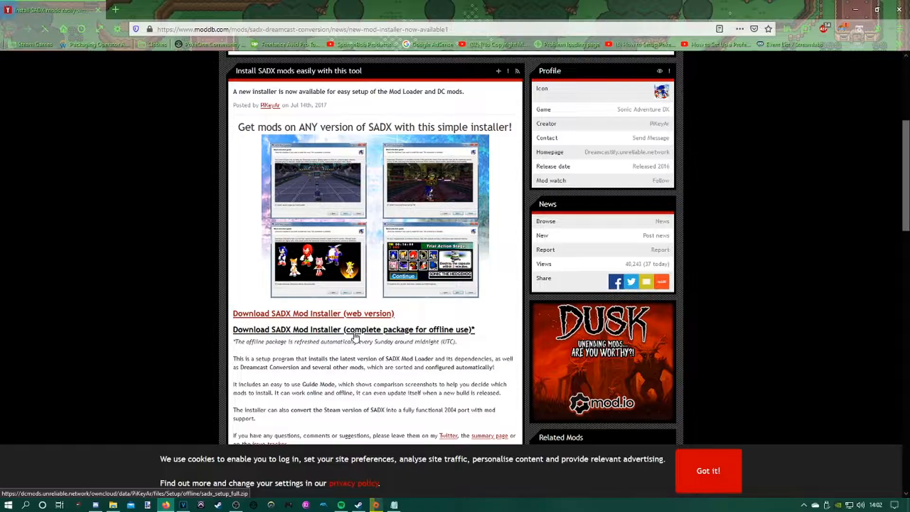
{"action": "left_click", "coordinate": [353, 329]}
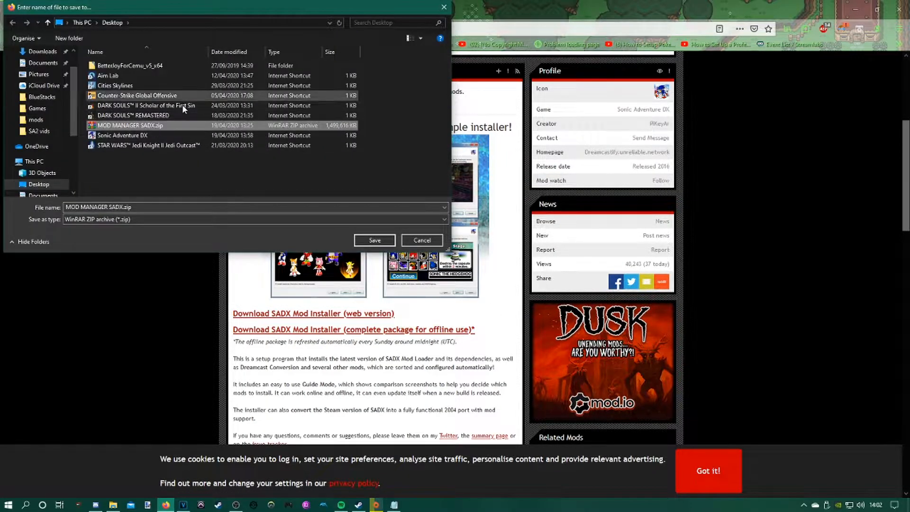
{"action": "left_click", "coordinate": [374, 239]}
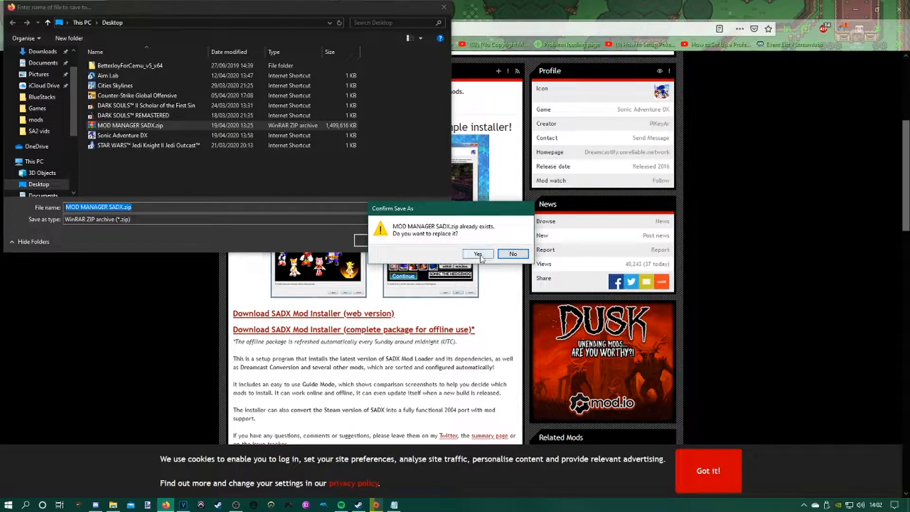
{"action": "left_click", "coordinate": [475, 254]}
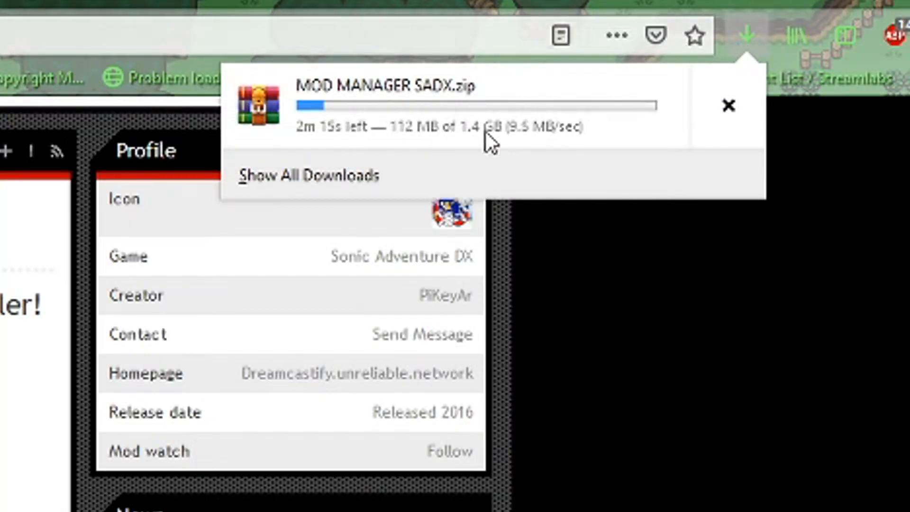
{"action": "mouse_move", "coordinate": [461, 137]}
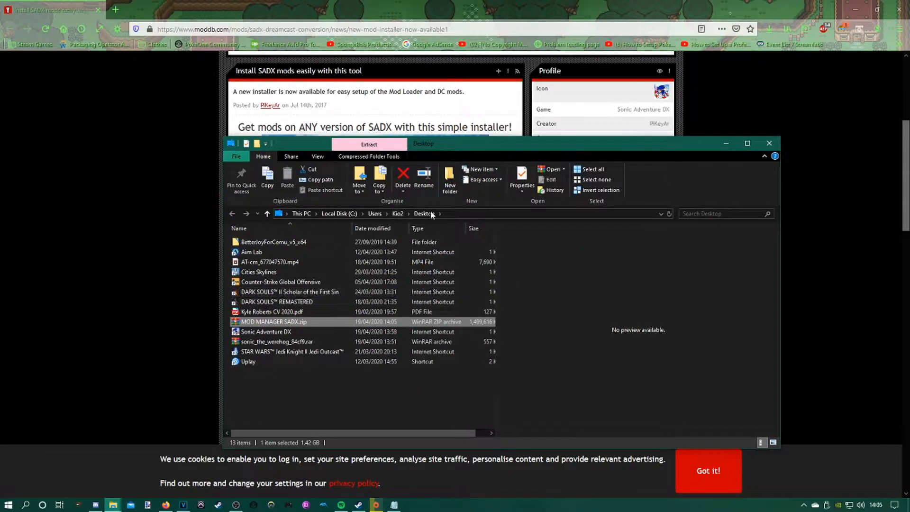
{"action": "mouse_move", "coordinate": [283, 327]}
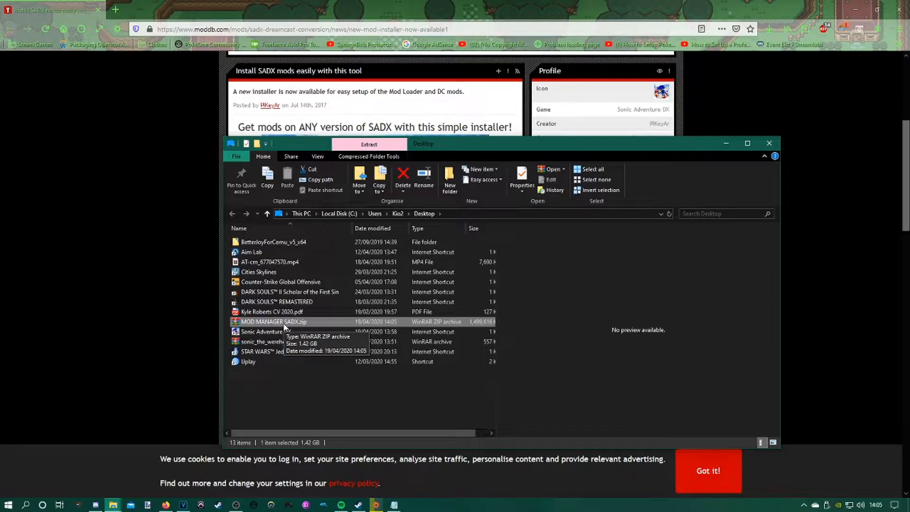
Open the downloaded MOD MANAGER SADX.zip from the Desktop in WinRAR
{"action": "double_click", "coordinate": [273, 321]}
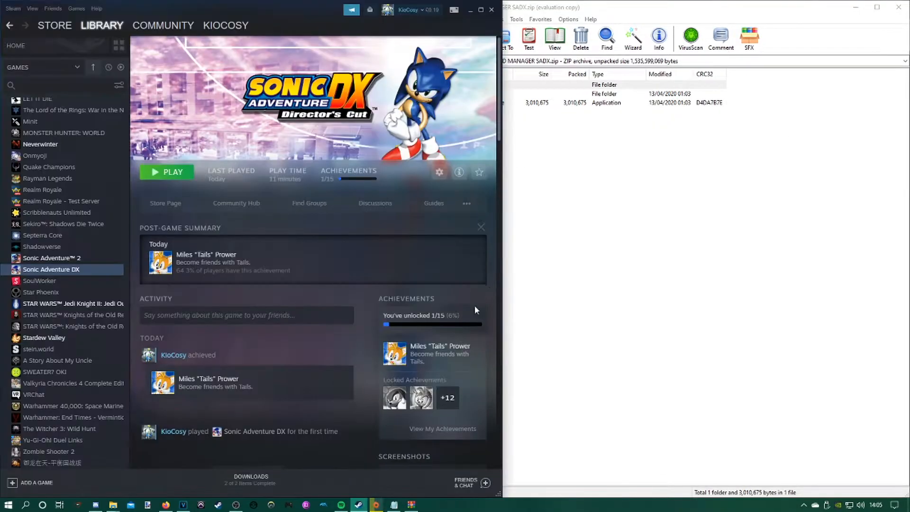
Browse Sonic Adventure DX's local files from its Steam library entry
{"action": "right_click", "coordinate": [51, 268]}
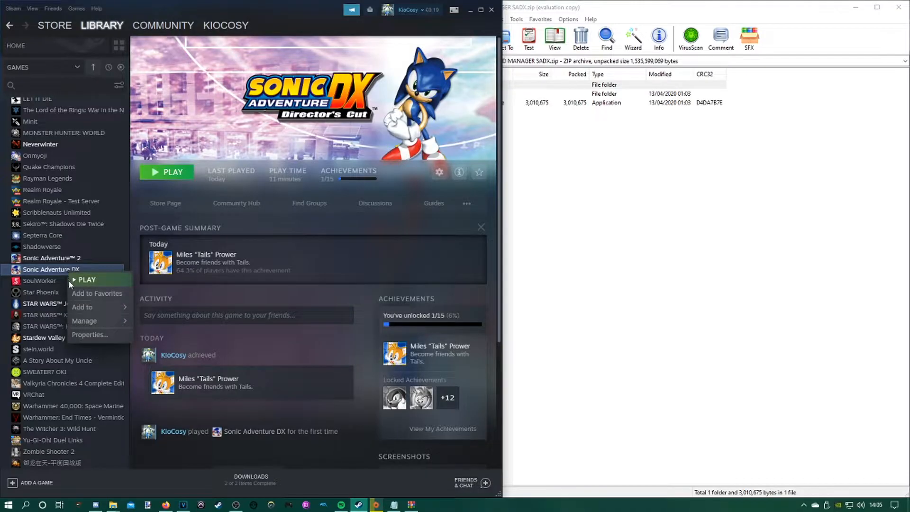
{"action": "mouse_move", "coordinate": [85, 321]}
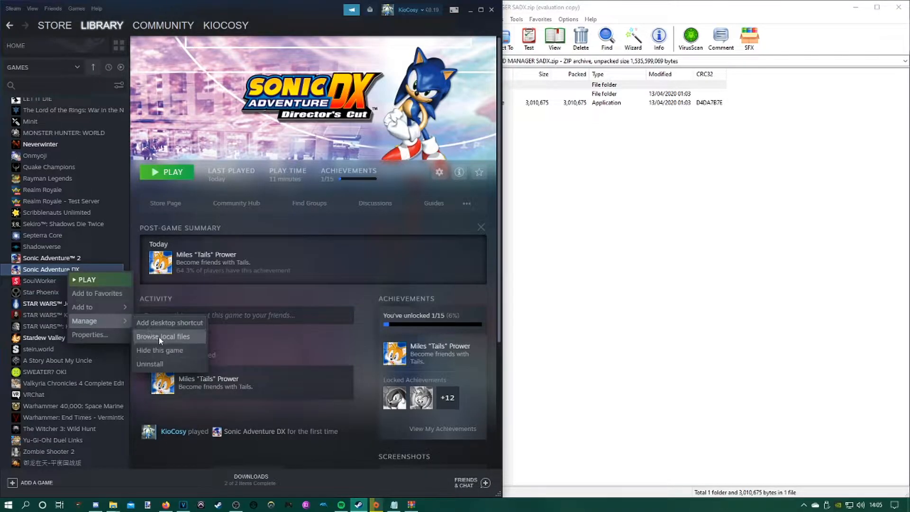
{"action": "left_click", "coordinate": [163, 336]}
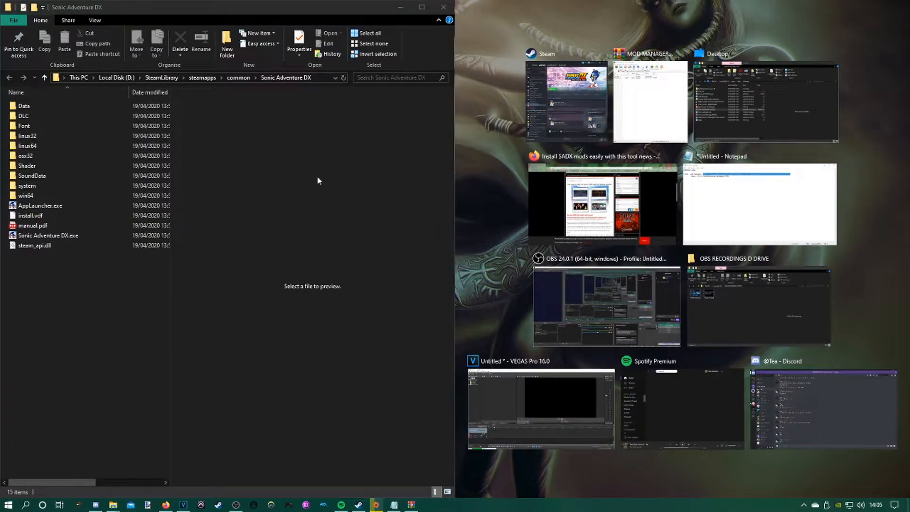
{"action": "mouse_move", "coordinate": [577, 194]}
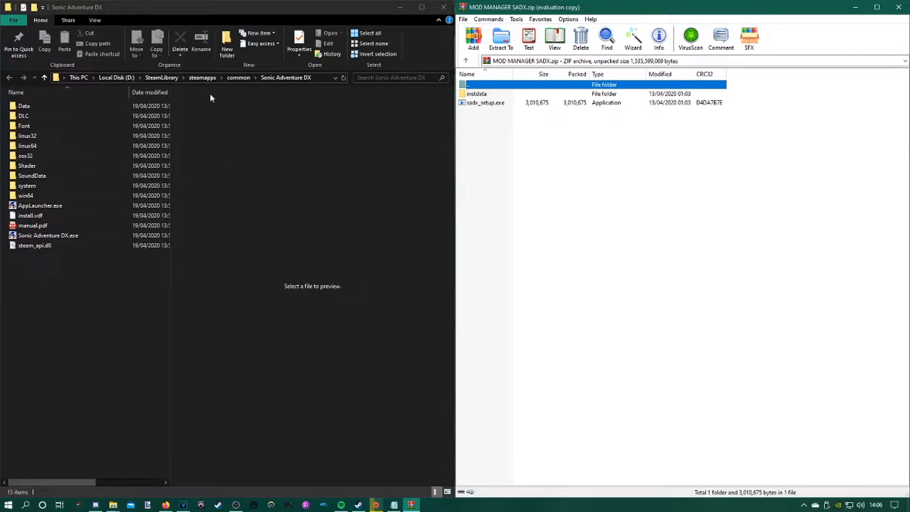
{"action": "mouse_move", "coordinate": [497, 125]}
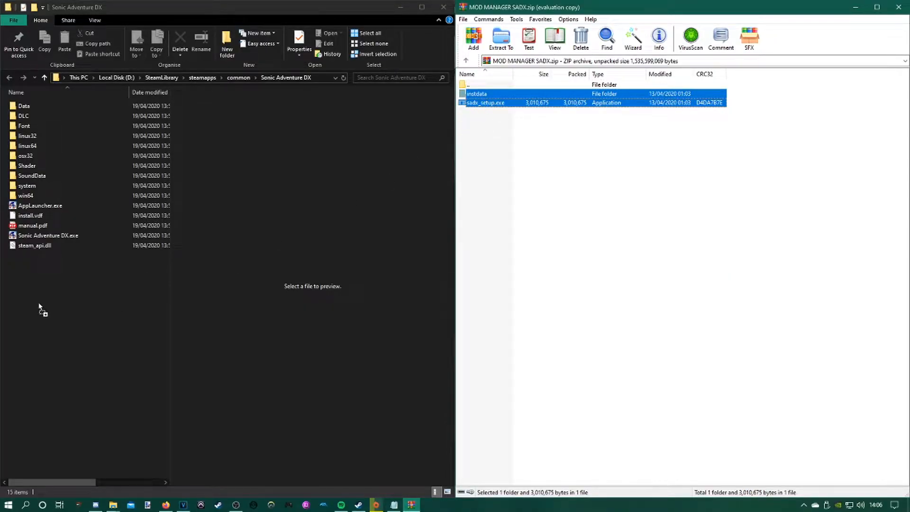
Copy instdata and sadx_setup.exe from the archive into the game folder and select the setup
{"action": "left_click", "coordinate": [501, 38]}
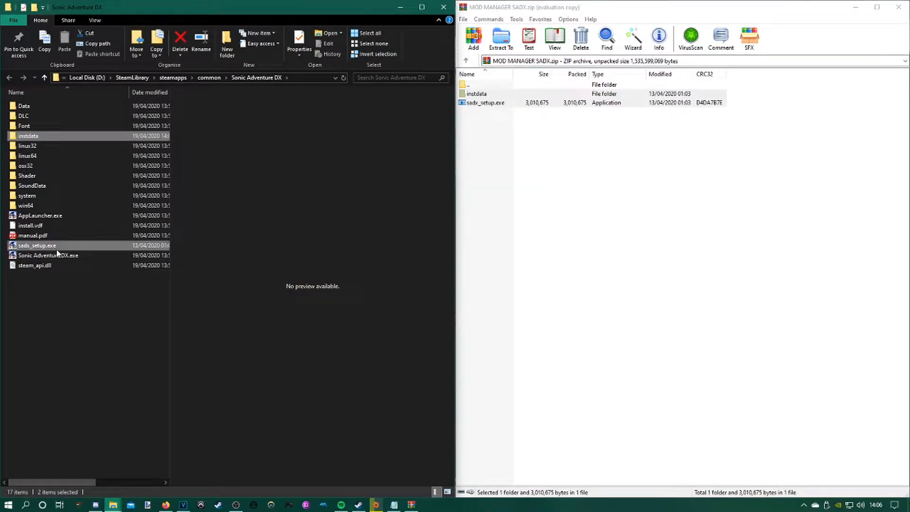
{"action": "left_click", "coordinate": [37, 245]}
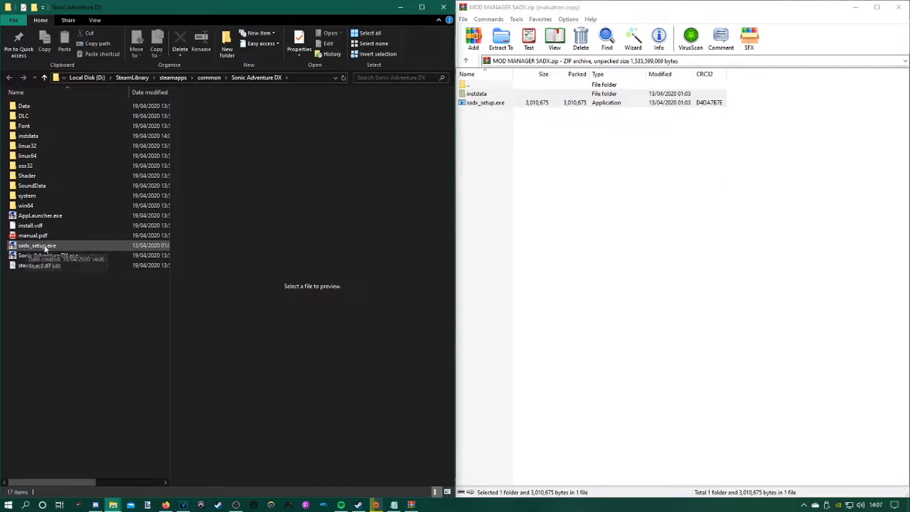
Run sadx_setup.exe with admin rights, pass the welcome, notes and update check, and accept the detected install folder
{"action": "double_click", "coordinate": [37, 244]}
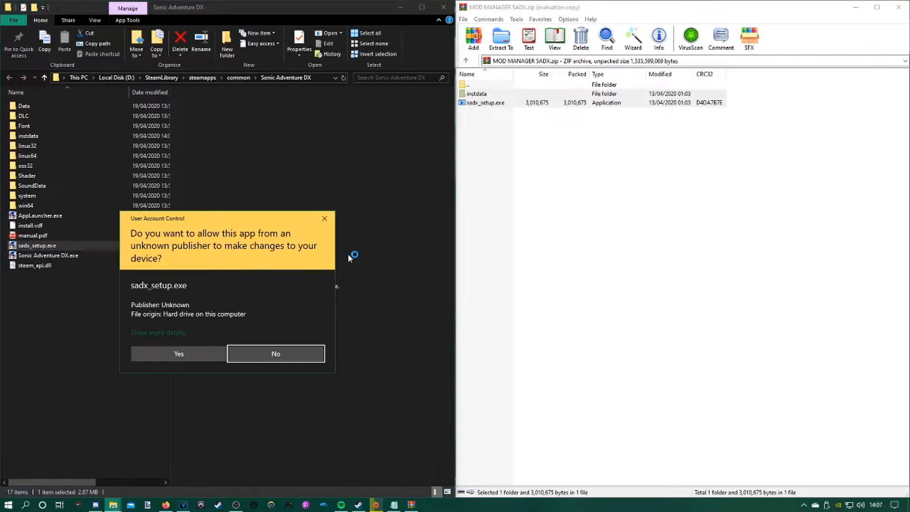
{"action": "left_click", "coordinate": [179, 353]}
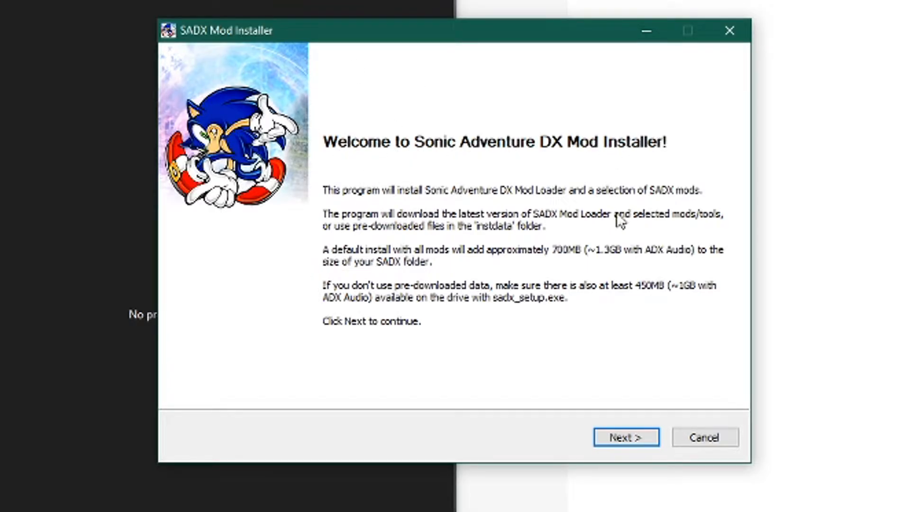
{"action": "left_click", "coordinate": [626, 436]}
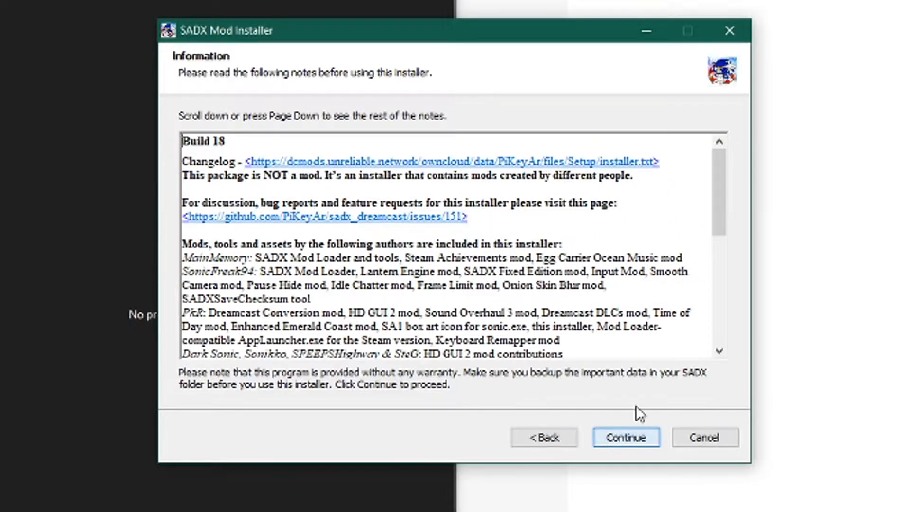
{"action": "left_click", "coordinate": [625, 436]}
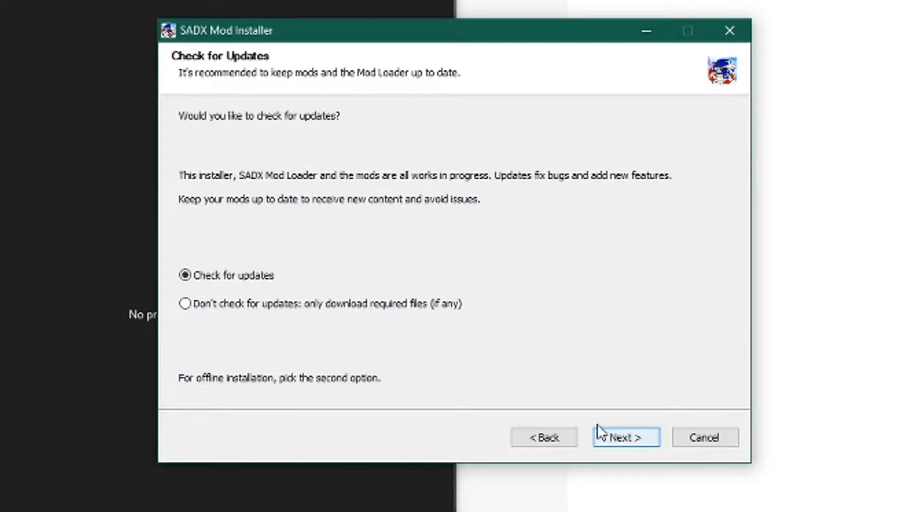
{"action": "left_click", "coordinate": [625, 435]}
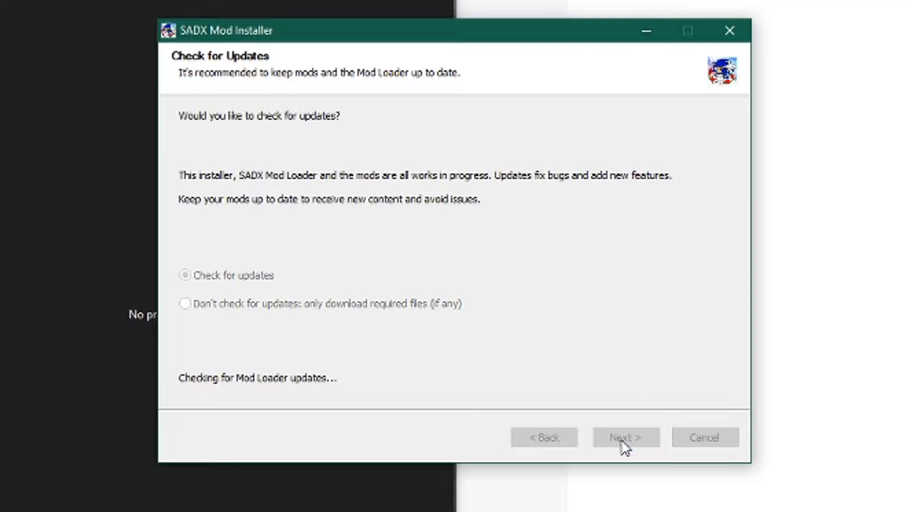
{"action": "left_click", "coordinate": [626, 437]}
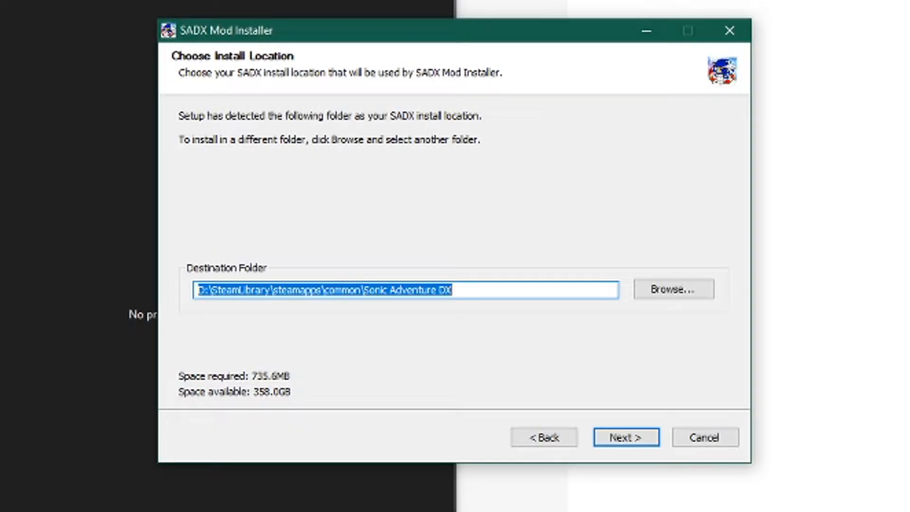
{"action": "mouse_move", "coordinate": [31, 115]}
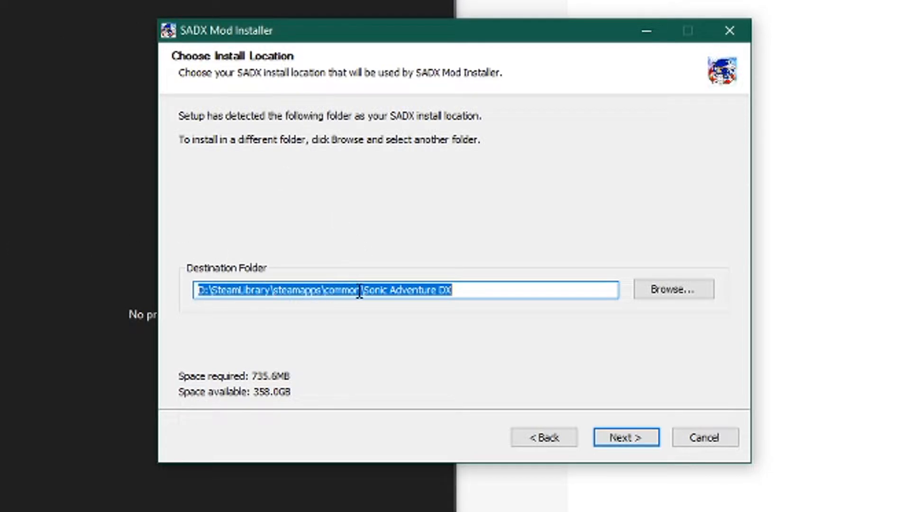
{"action": "left_click", "coordinate": [625, 436]}
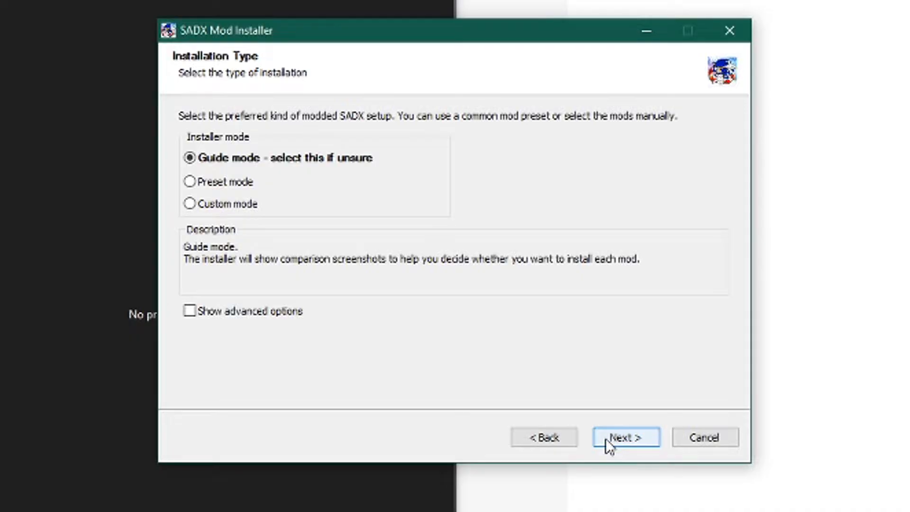
Continue guided selection keeping Lantern Engine, Onion Skin Blur and HD GUI 2, skipping the Dreamcast Characters Pack
{"action": "left_click", "coordinate": [625, 436]}
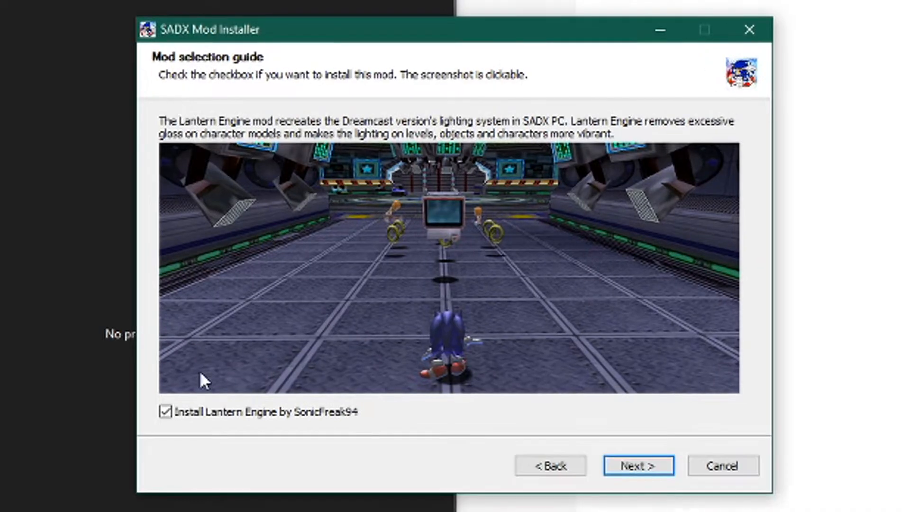
{"action": "left_click", "coordinate": [165, 411]}
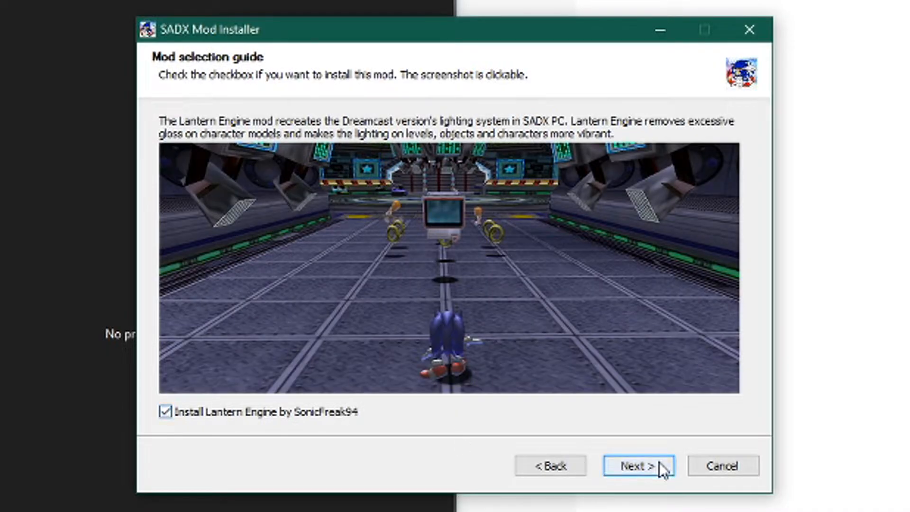
{"action": "left_click", "coordinate": [637, 465]}
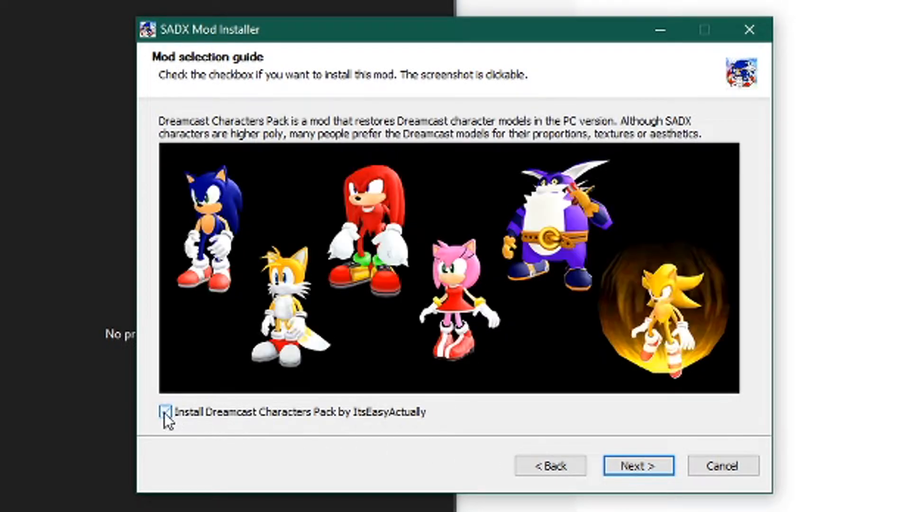
{"action": "left_click", "coordinate": [165, 411]}
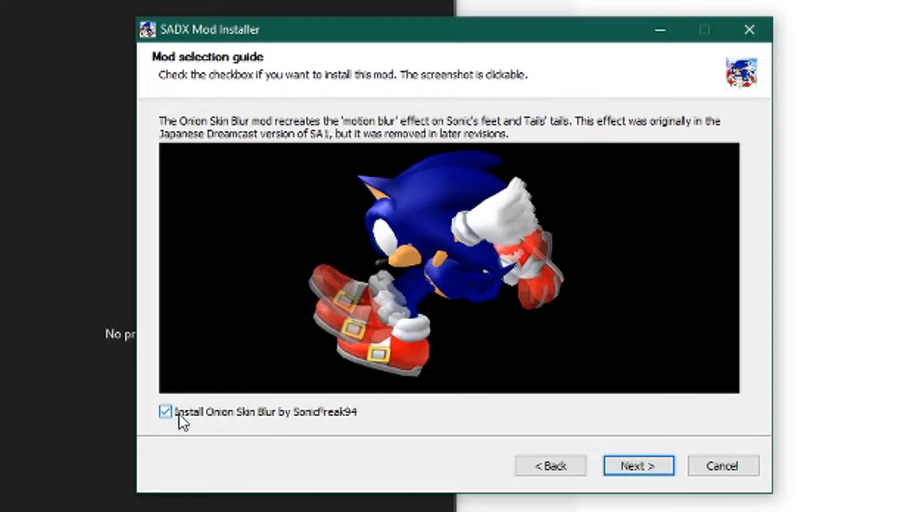
{"action": "left_click", "coordinate": [636, 464]}
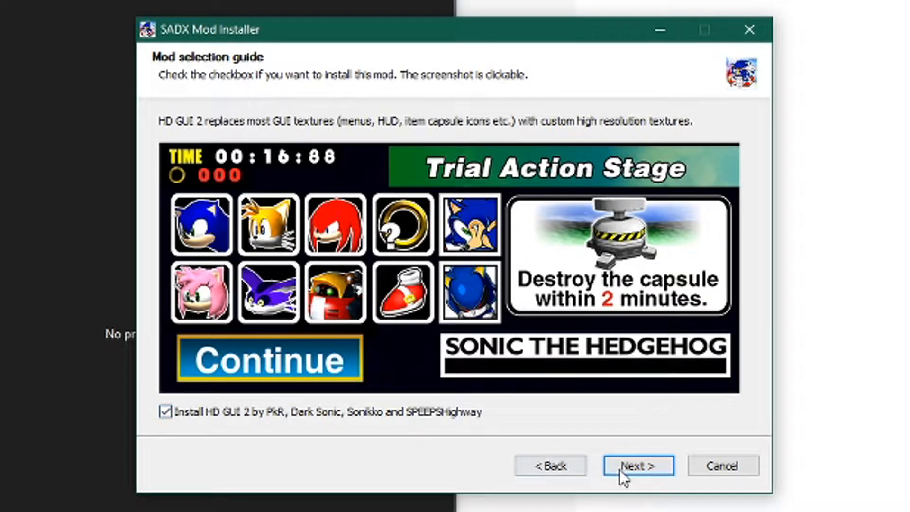
{"action": "left_click", "coordinate": [637, 464]}
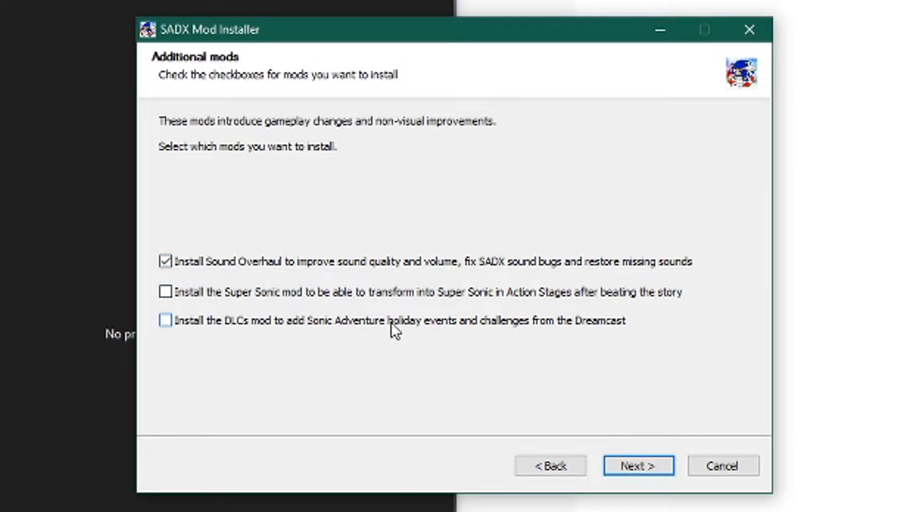
Enable the Super Sonic and DLCs mods and choose not to install any input mods
{"action": "left_click", "coordinate": [165, 290]}
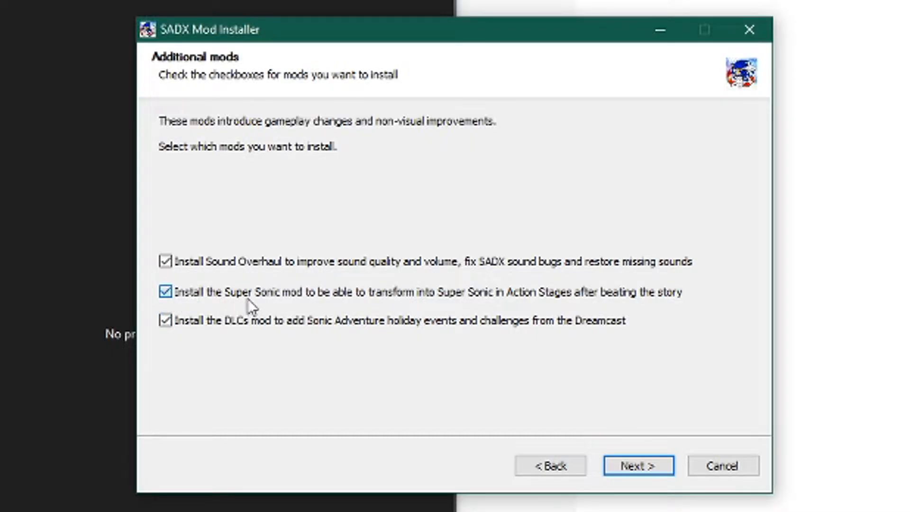
{"action": "mouse_move", "coordinate": [621, 449]}
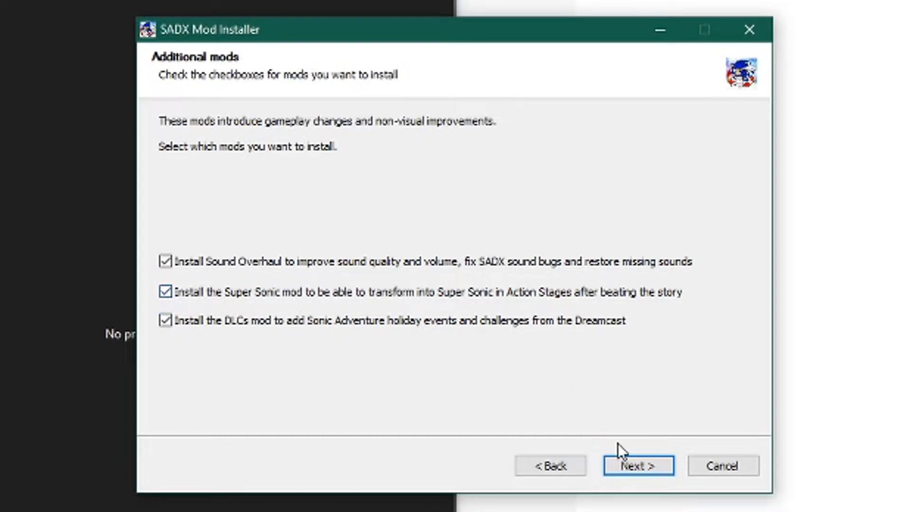
{"action": "left_click", "coordinate": [637, 464]}
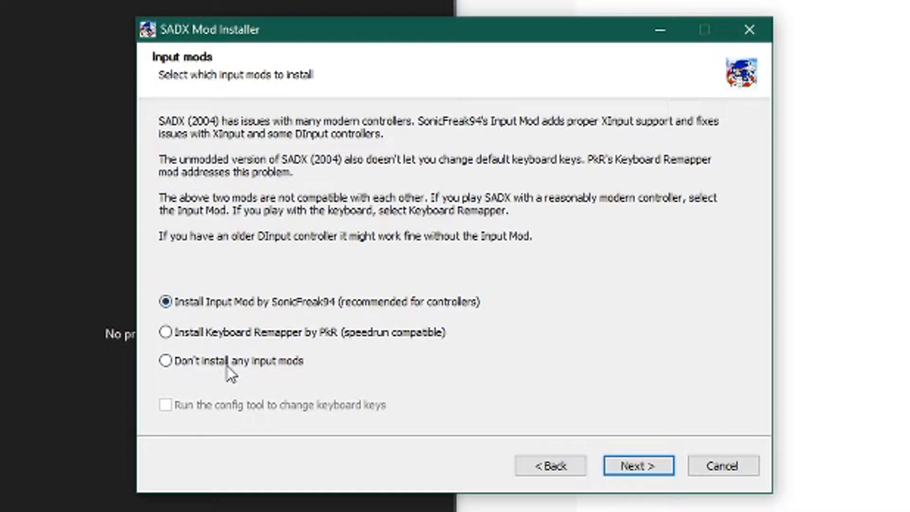
{"action": "left_click", "coordinate": [165, 360]}
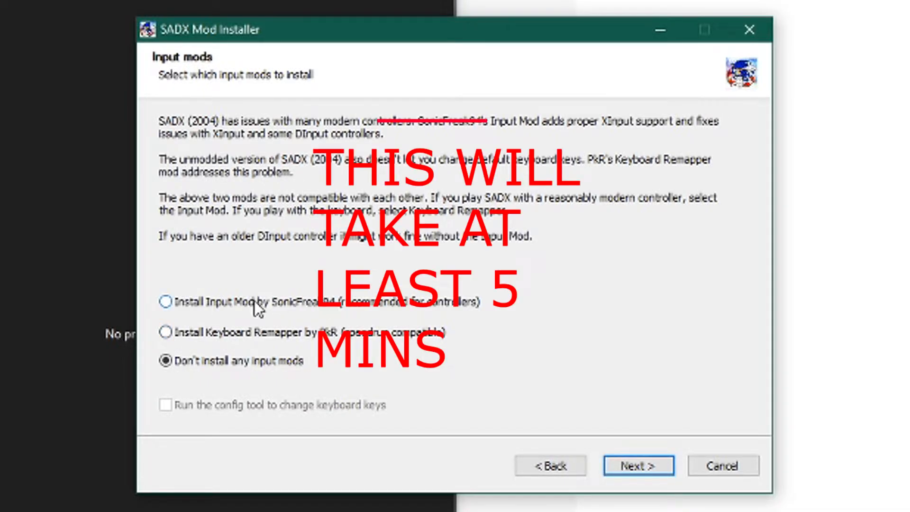
{"action": "mouse_move", "coordinate": [310, 353]}
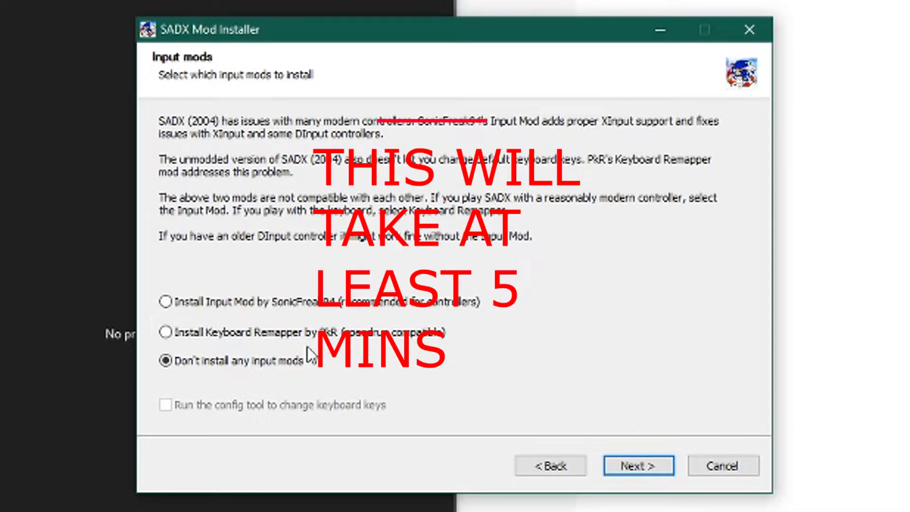
Confirm the input choice to install, then tick Run SADX Mod Manager on completion
{"action": "left_click", "coordinate": [636, 464]}
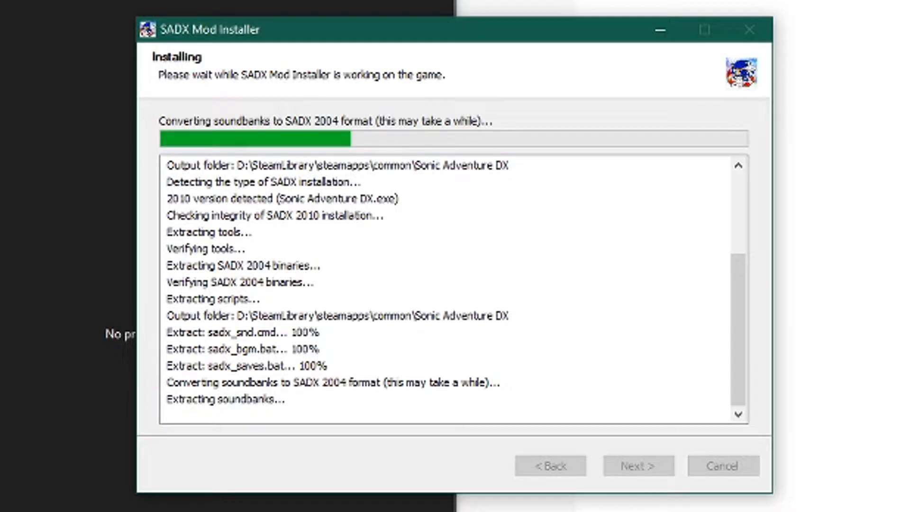
{"action": "mouse_move", "coordinate": [325, 391]}
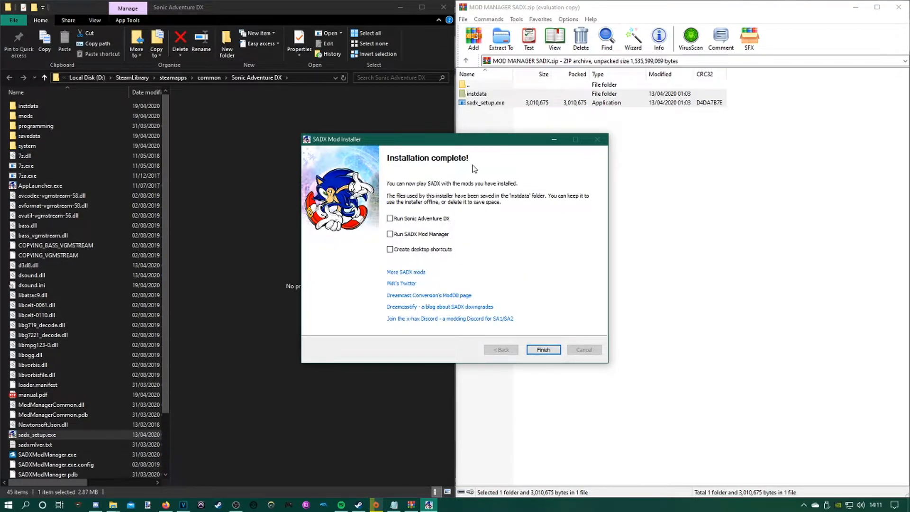
{"action": "mouse_move", "coordinate": [399, 227]}
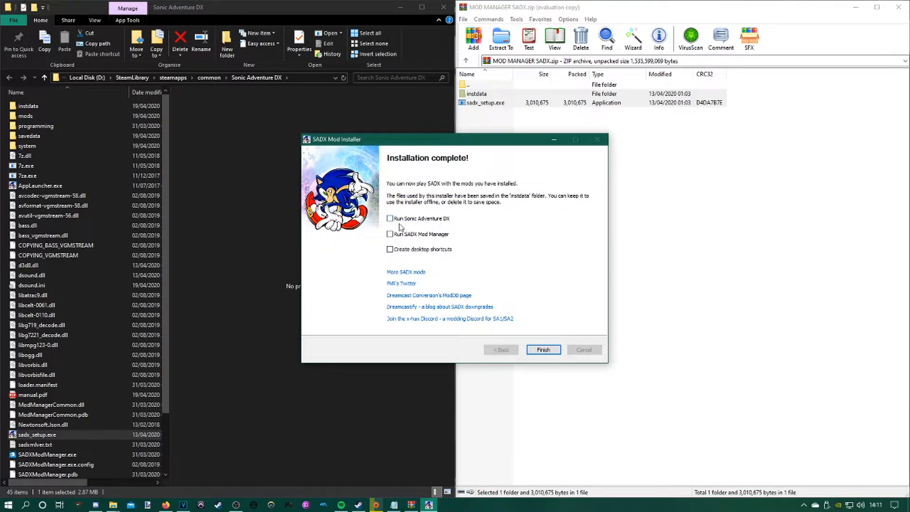
{"action": "left_click", "coordinate": [389, 235]}
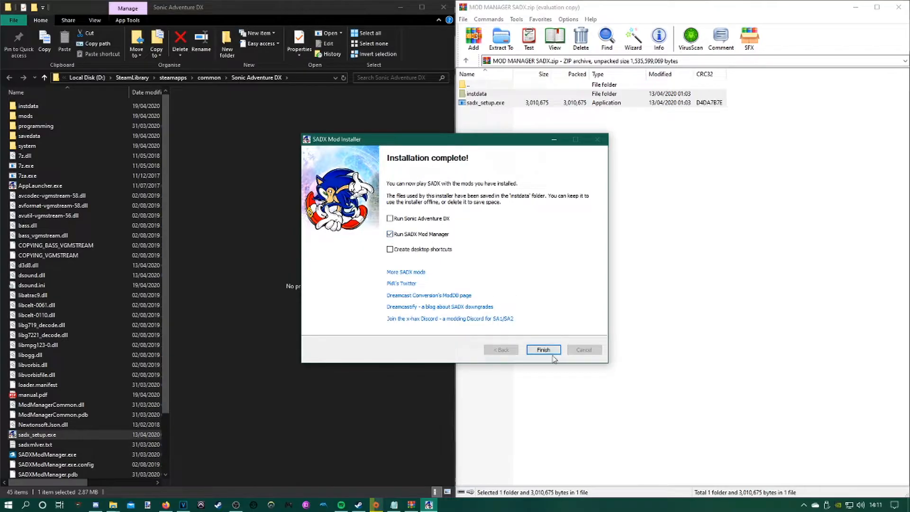
Finish the installer and review the full enabled mod list in SADX Mod Manager
{"action": "left_click", "coordinate": [542, 349]}
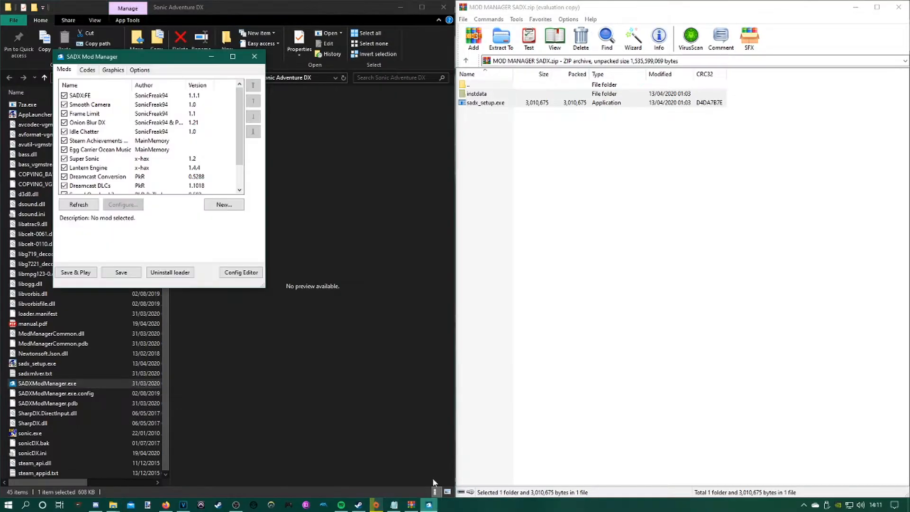
{"action": "scroll", "scroll_direction": "down", "scroll_amount": 3}
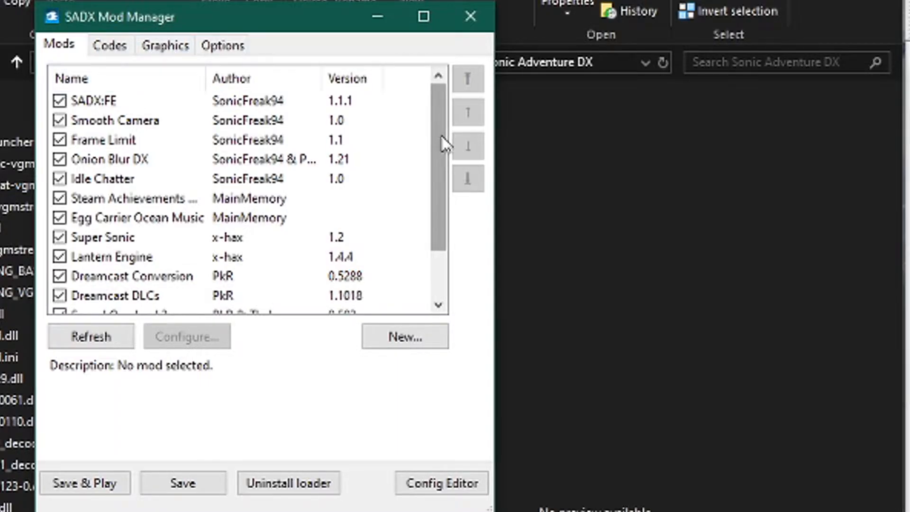
{"action": "scroll", "scroll_direction": "down", "scroll_amount": 3}
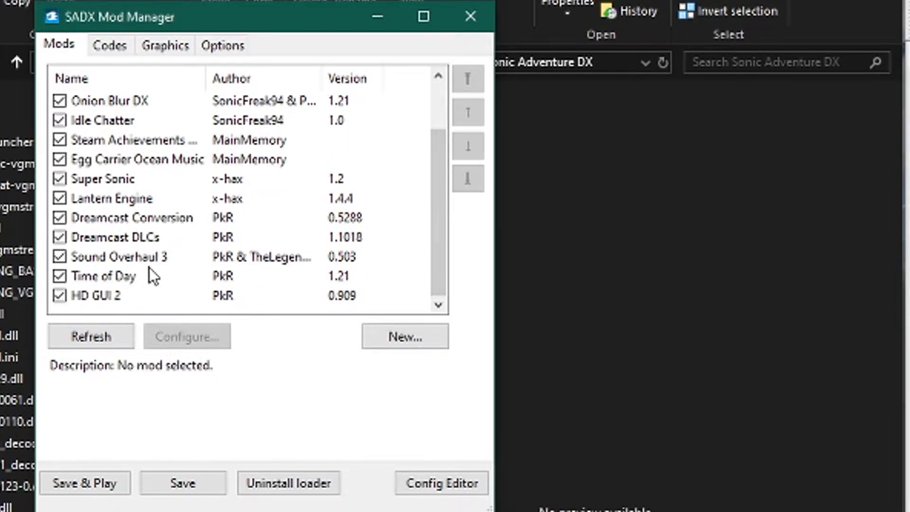
{"action": "mouse_move", "coordinate": [111, 216]}
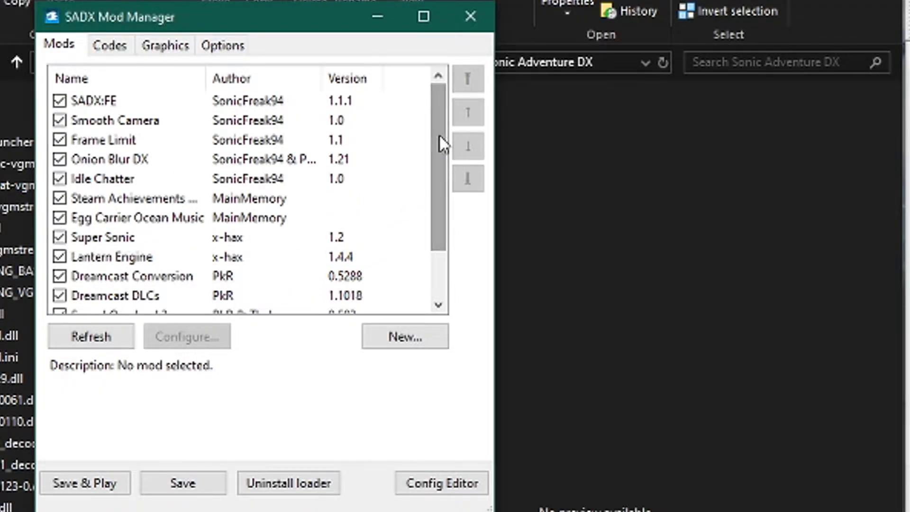
{"action": "scroll", "scroll_direction": "down", "scroll_amount": 3}
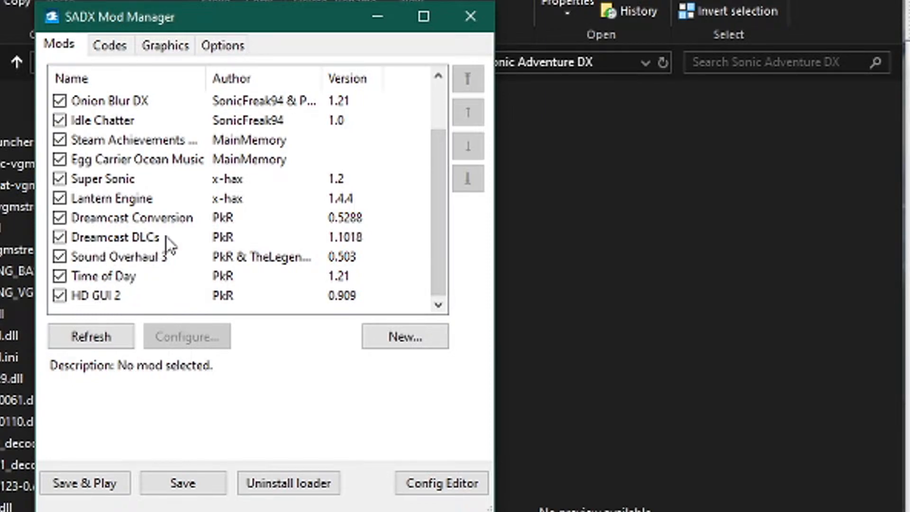
{"action": "mouse_move", "coordinate": [98, 246]}
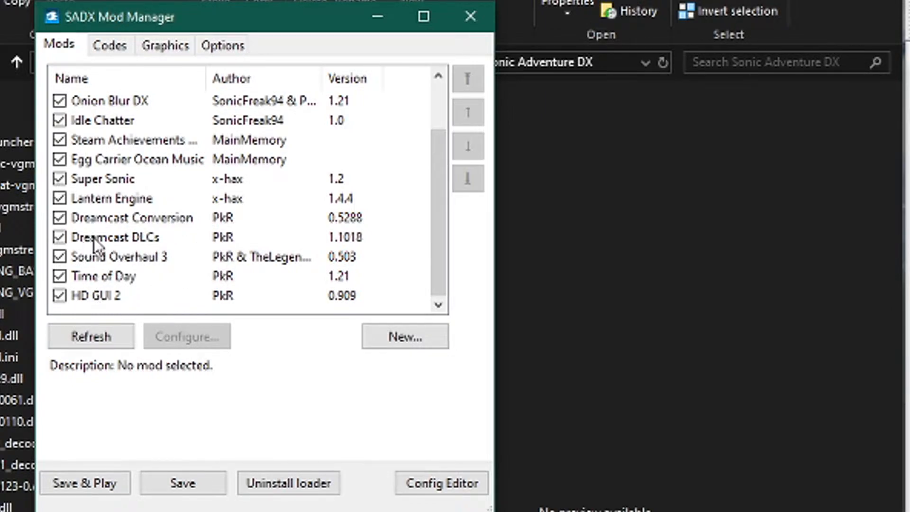
{"action": "left_click", "coordinate": [91, 335]}
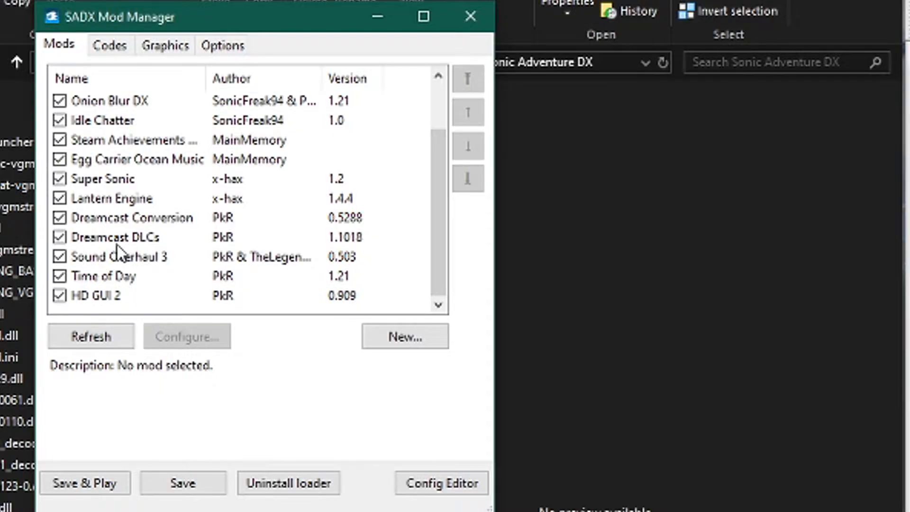
Enable the Infinite Rings, Infinite Lives and Low Time codes on the Codes list
{"action": "left_click", "coordinate": [109, 46]}
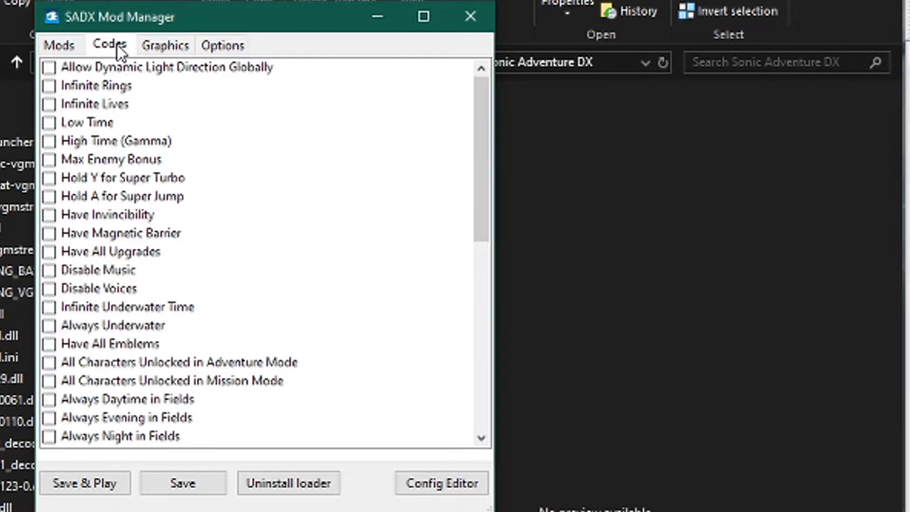
{"action": "scroll", "scroll_direction": "down", "scroll_amount": 3}
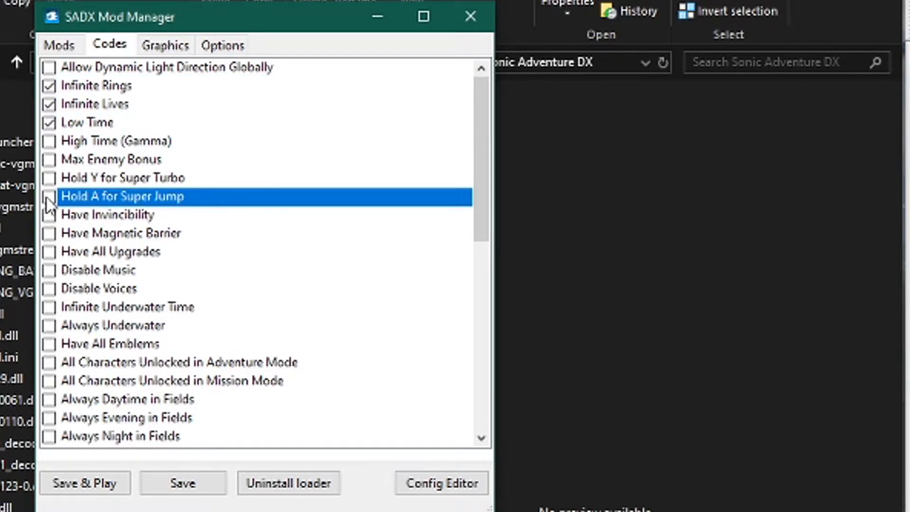
{"action": "left_click", "coordinate": [57, 45]}
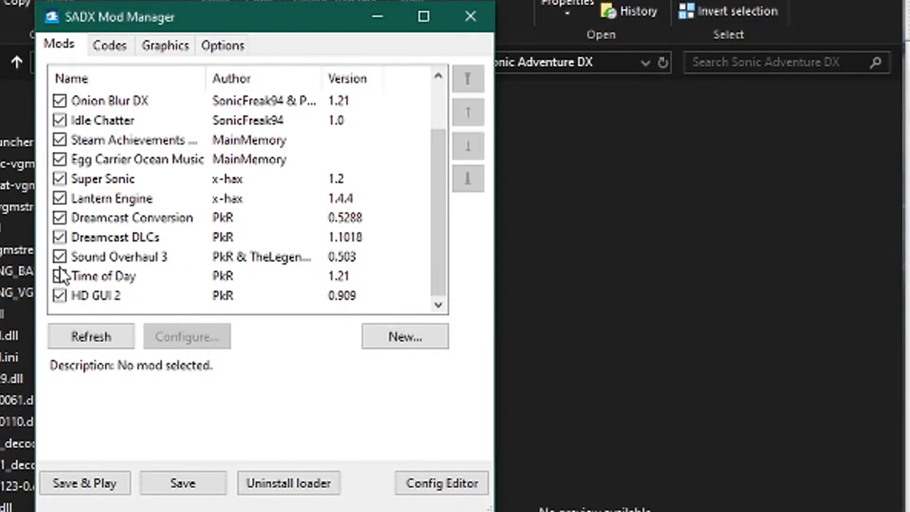
Disable the Dreamcast DLCs and Super Sonic mods, then review the Steam Achievements and Idle Chatter descriptions
{"action": "left_click", "coordinate": [59, 237]}
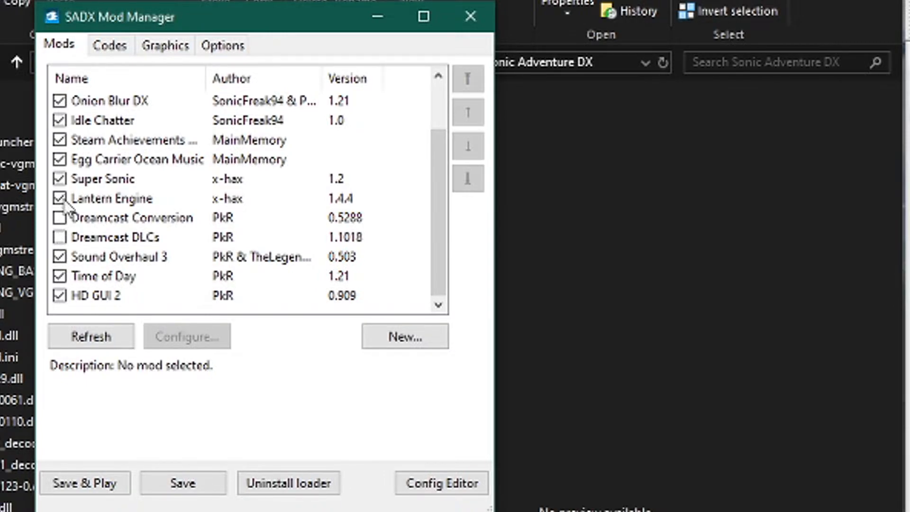
{"action": "left_click", "coordinate": [59, 179]}
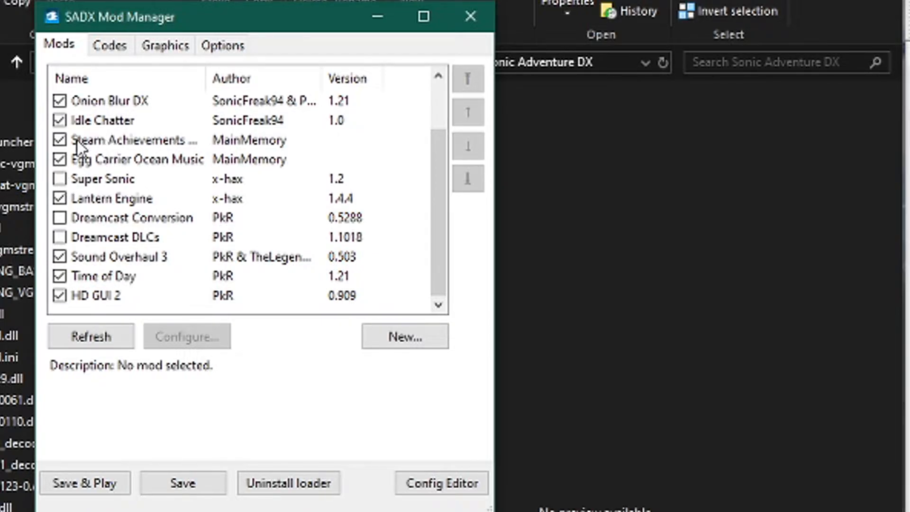
{"action": "left_click", "coordinate": [134, 141]}
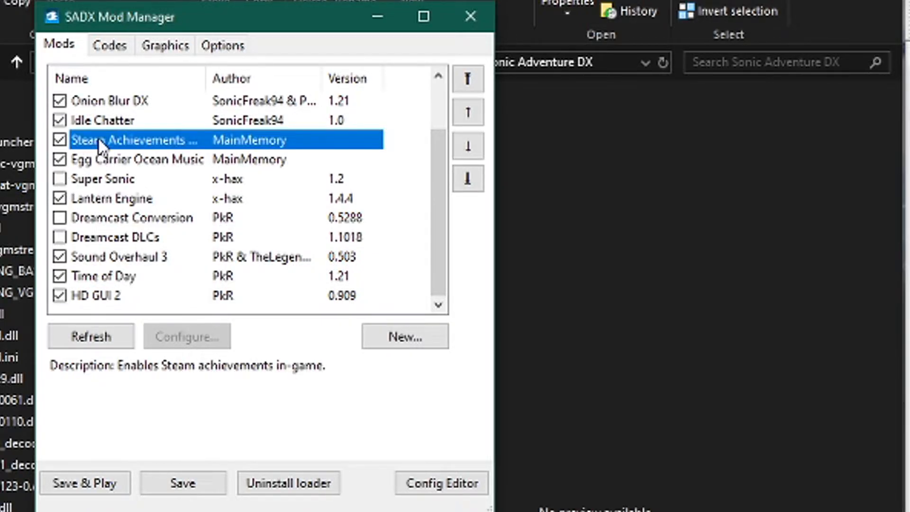
{"action": "mouse_move", "coordinate": [142, 146]}
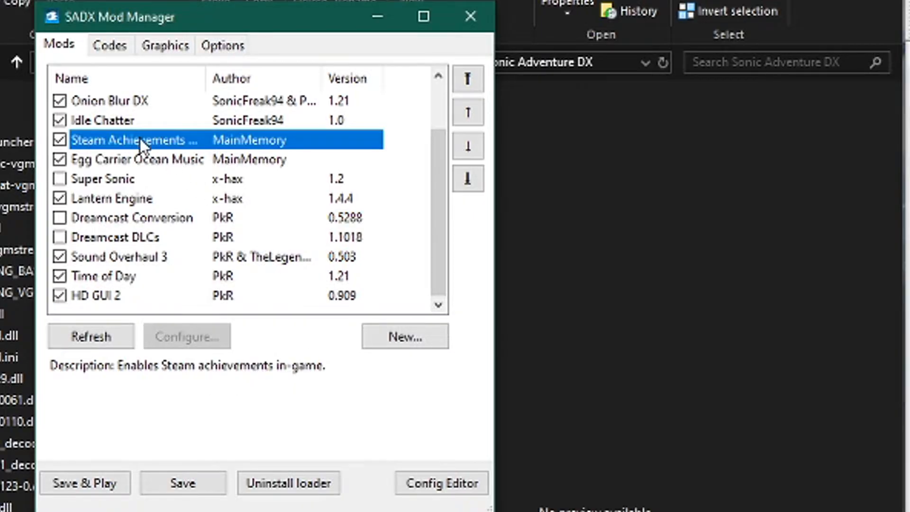
{"action": "left_click", "coordinate": [103, 120]}
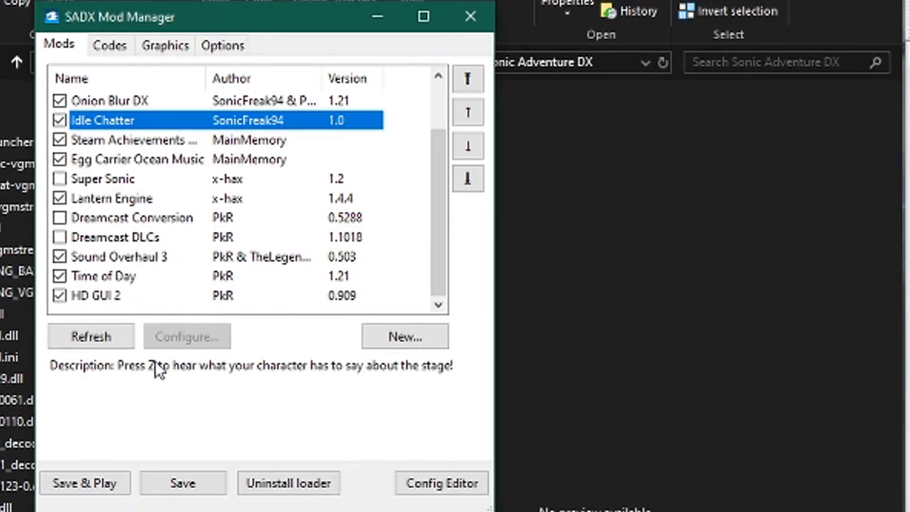
{"action": "mouse_move", "coordinate": [436, 381]}
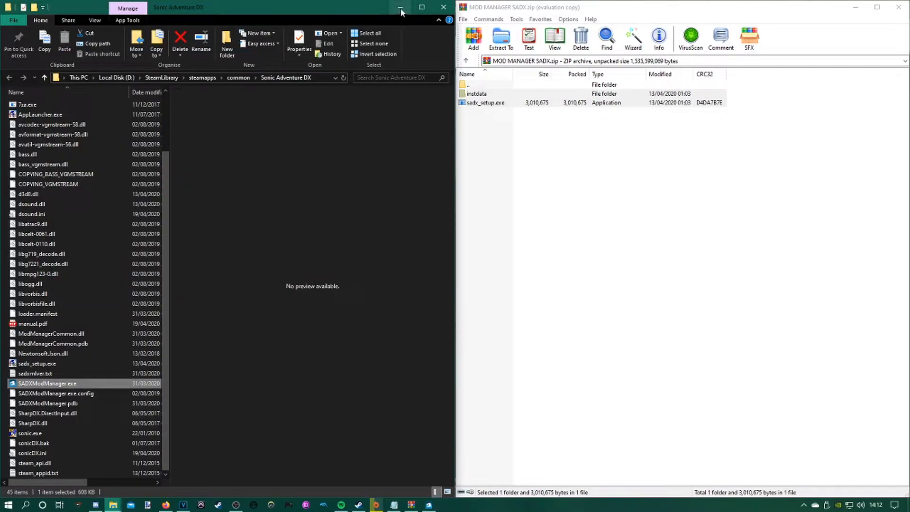
{"action": "mouse_move", "coordinate": [397, 431]}
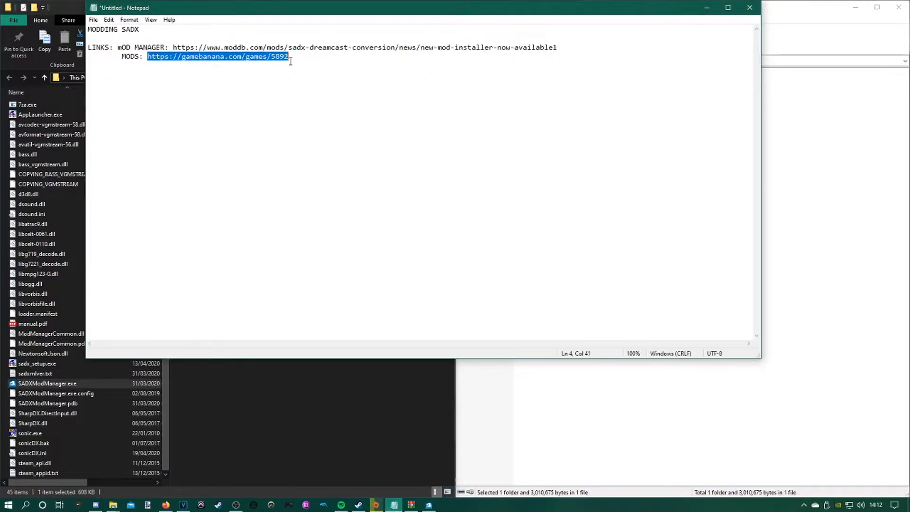
{"action": "mouse_move", "coordinate": [186, 418]}
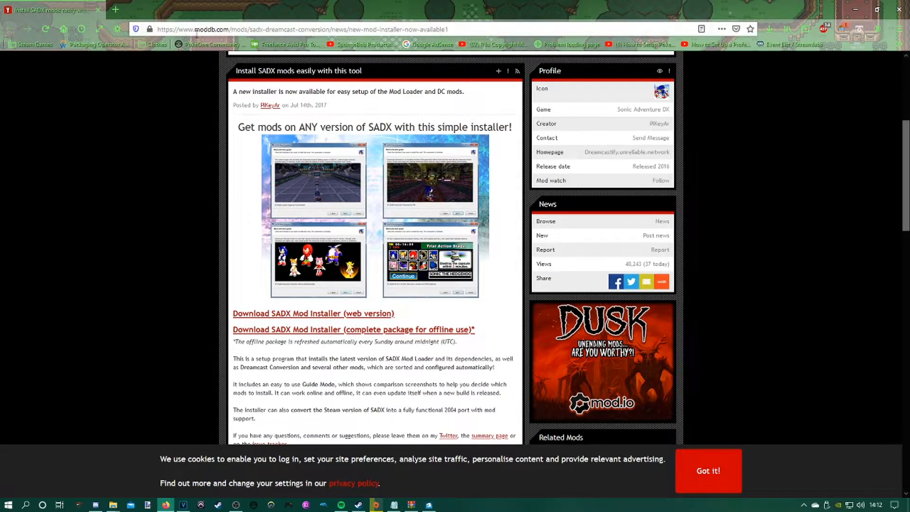
Navigate GameBanana to the SADX HD Title mod and go to its Manual Download page
{"action": "type", "text": "https://gamebanana.com/games/5892"}
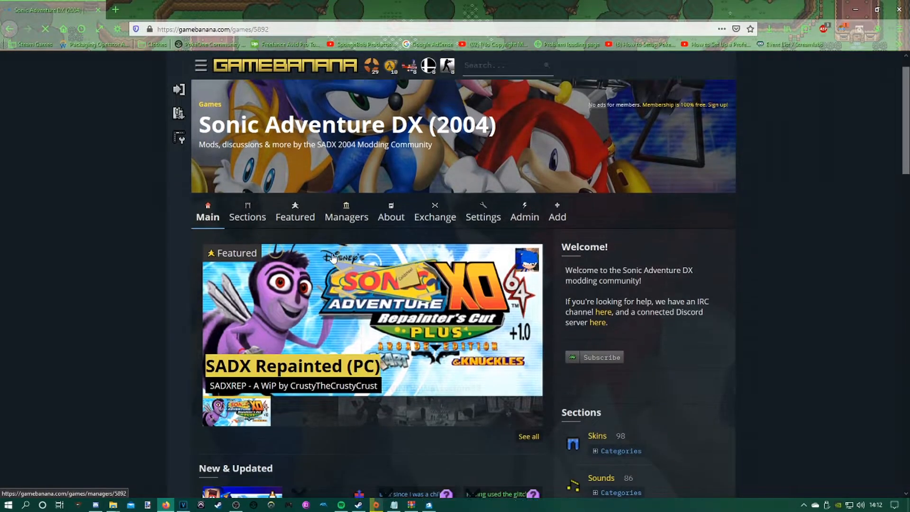
{"action": "scroll", "scroll_direction": "down", "scroll_amount": 3}
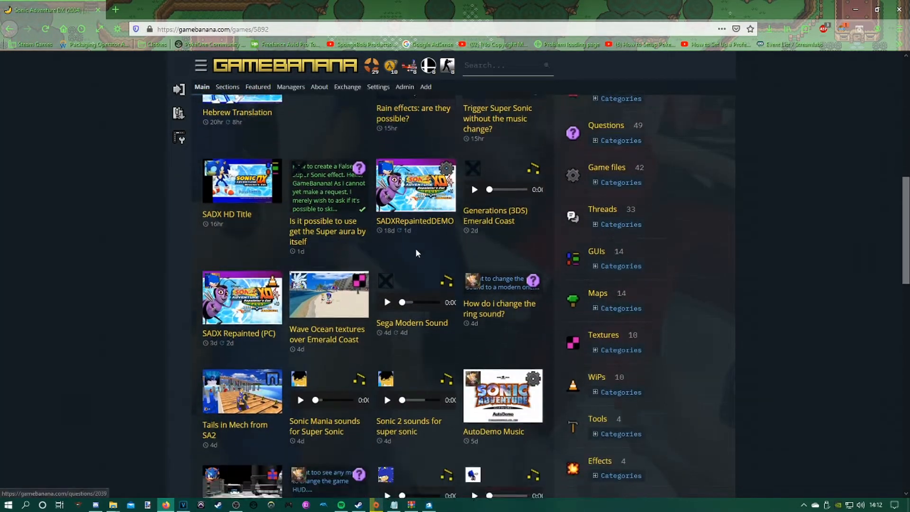
{"action": "scroll", "scroll_direction": "down", "scroll_amount": 3}
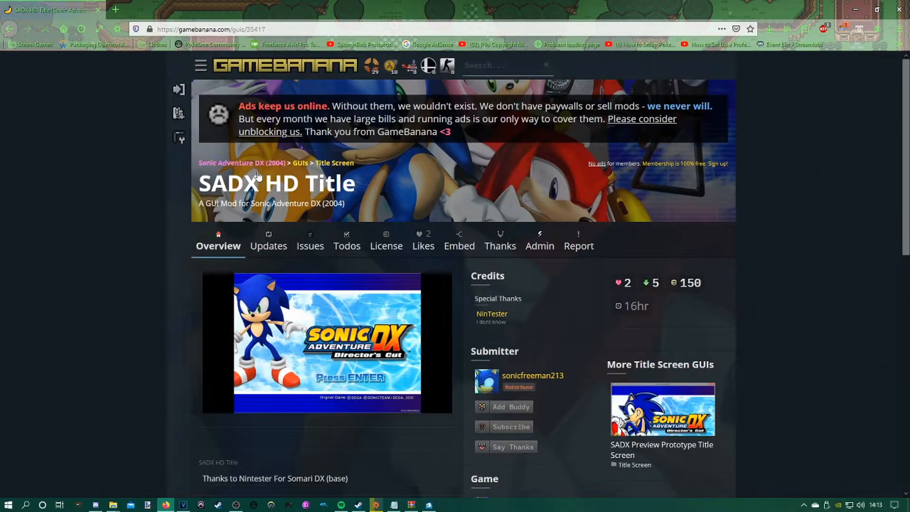
{"action": "scroll", "scroll_direction": "down", "scroll_amount": 3}
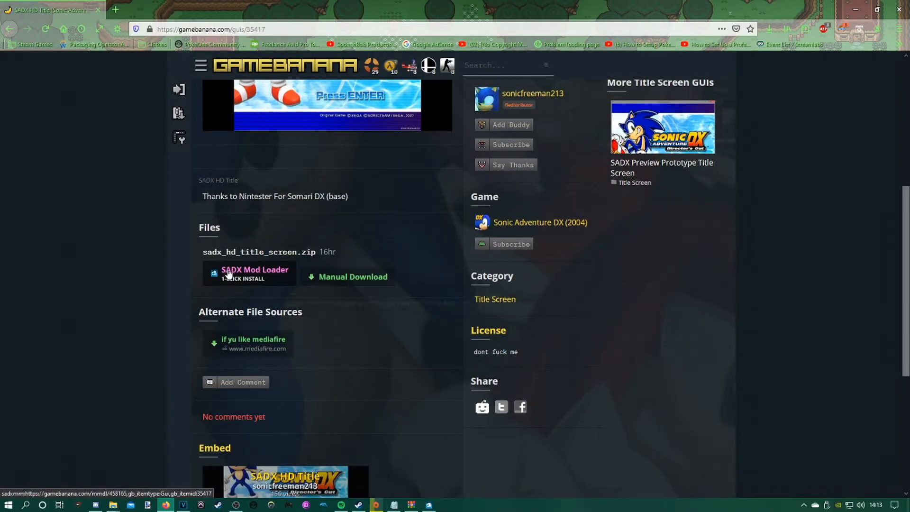
{"action": "mouse_move", "coordinate": [254, 273]}
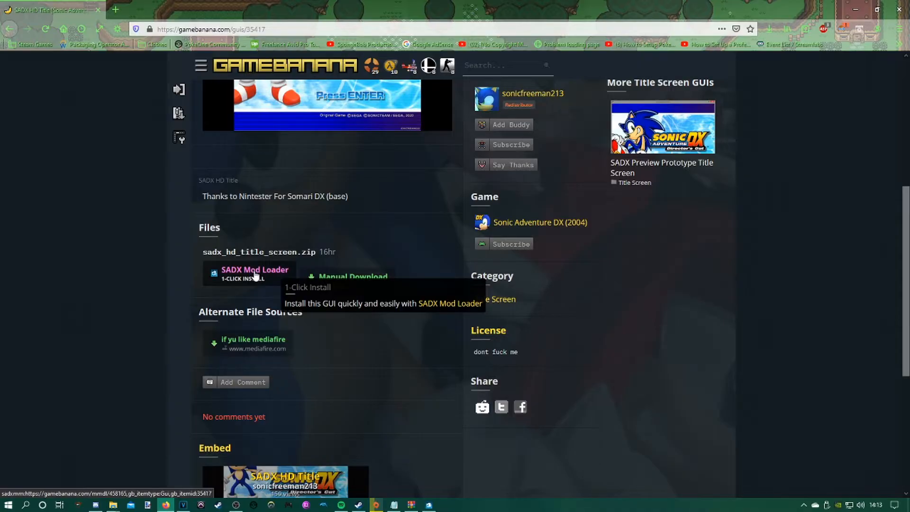
{"action": "left_click", "coordinate": [255, 273]}
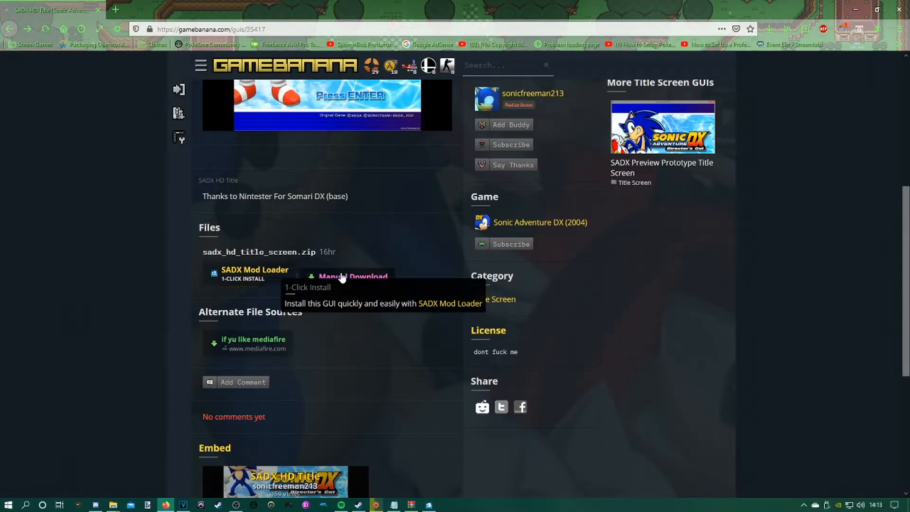
{"action": "left_click", "coordinate": [353, 275]}
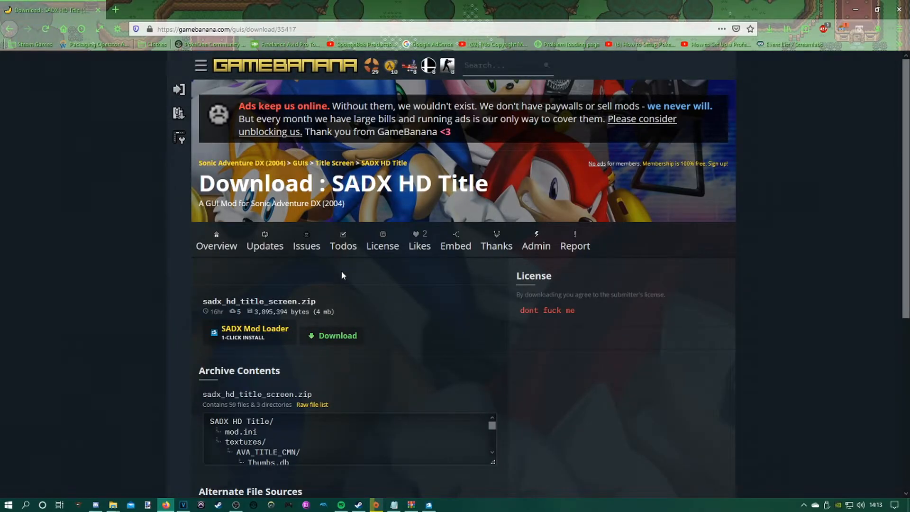
Download sadx_hd_title_screen.zip to the Desktop and show it in its containing folder
{"action": "left_click", "coordinate": [337, 336]}
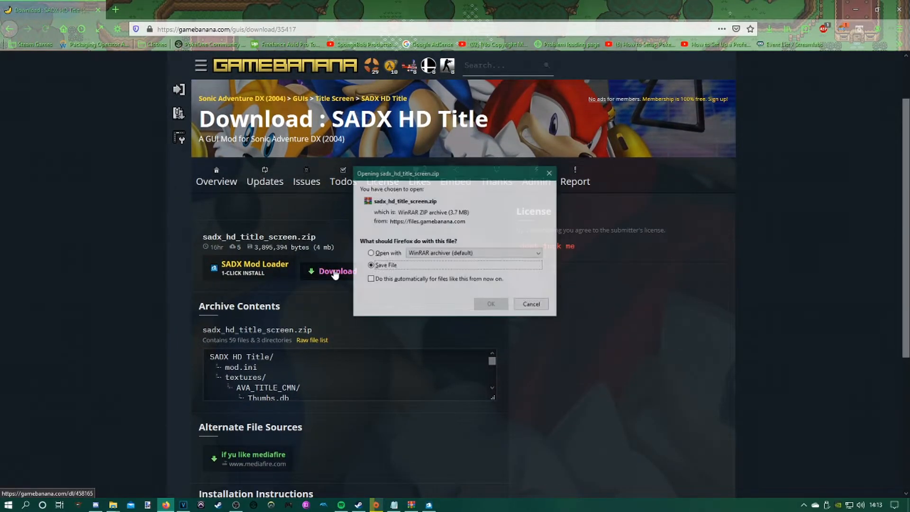
{"action": "left_click", "coordinate": [489, 303]}
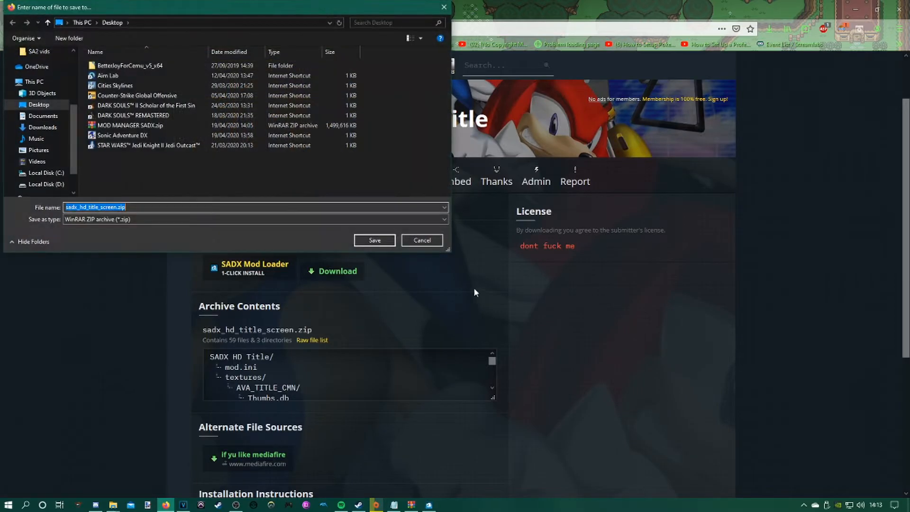
{"action": "mouse_move", "coordinate": [251, 182]}
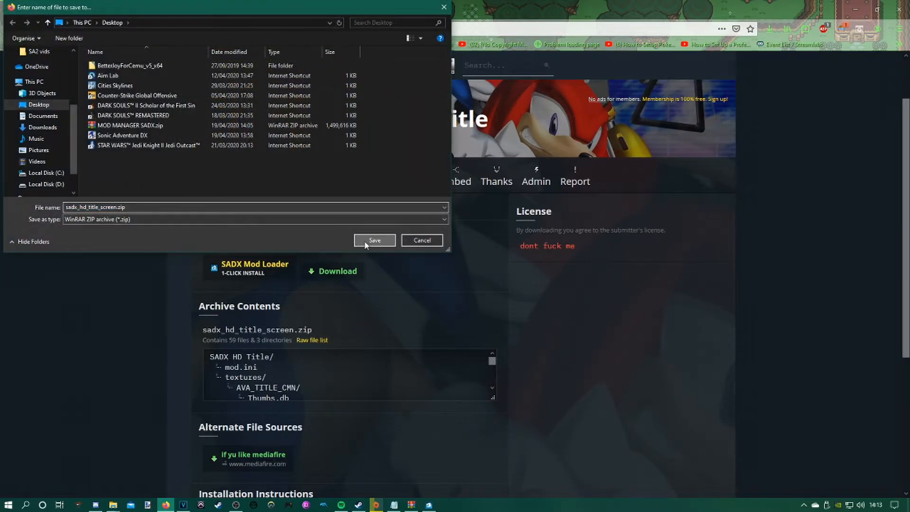
{"action": "left_click", "coordinate": [374, 240]}
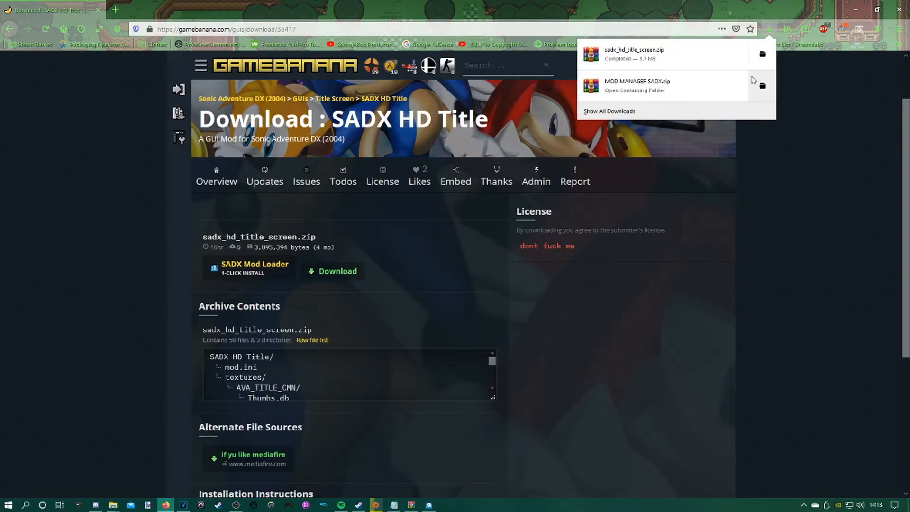
{"action": "left_click", "coordinate": [762, 86]}
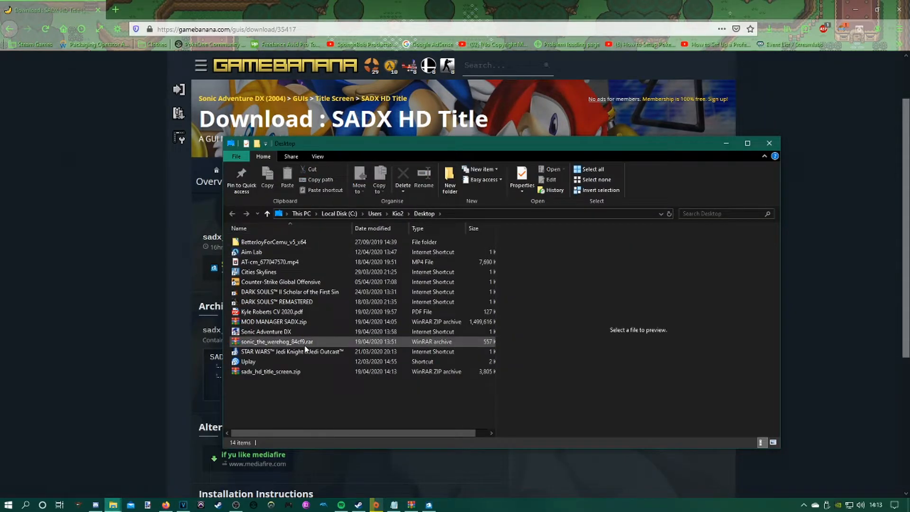
Dock the Desktop window beside the game folder and go into the game's mods folder
{"action": "left_click", "coordinate": [270, 372]}
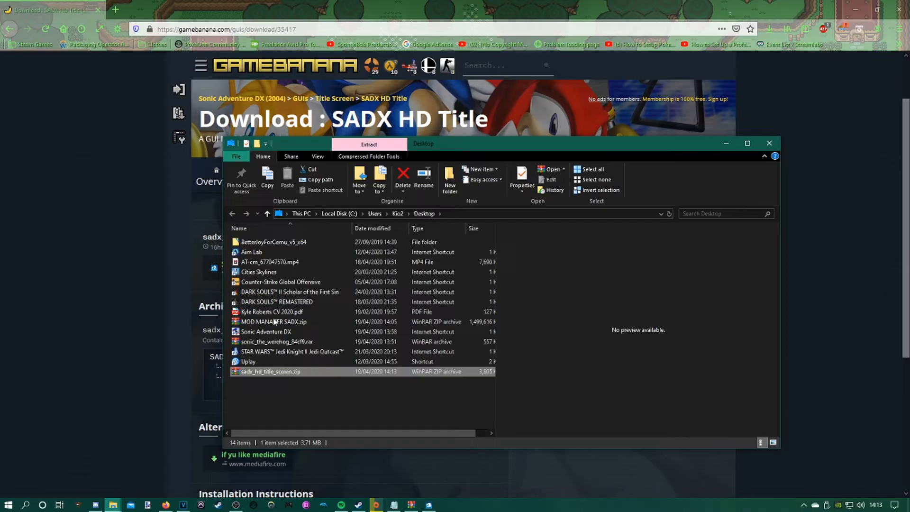
{"action": "key", "text": "Win+Tab"}
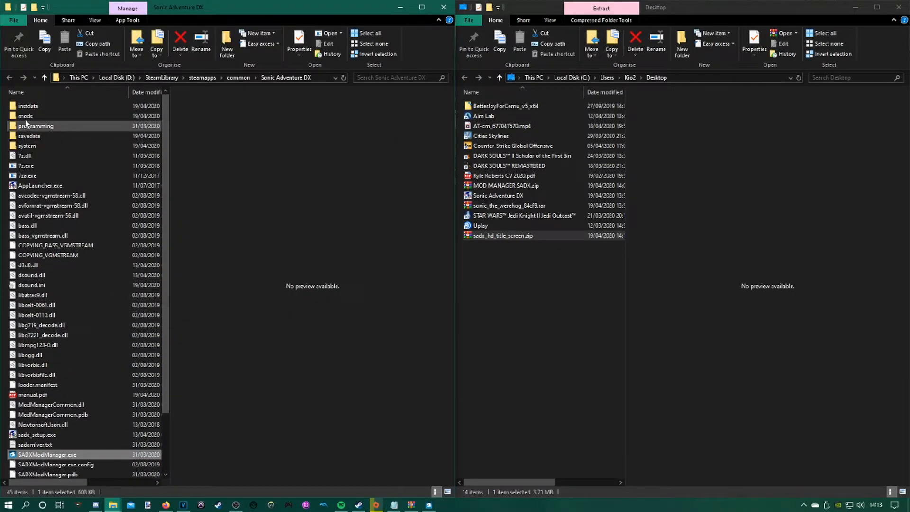
{"action": "double_click", "coordinate": [24, 115]}
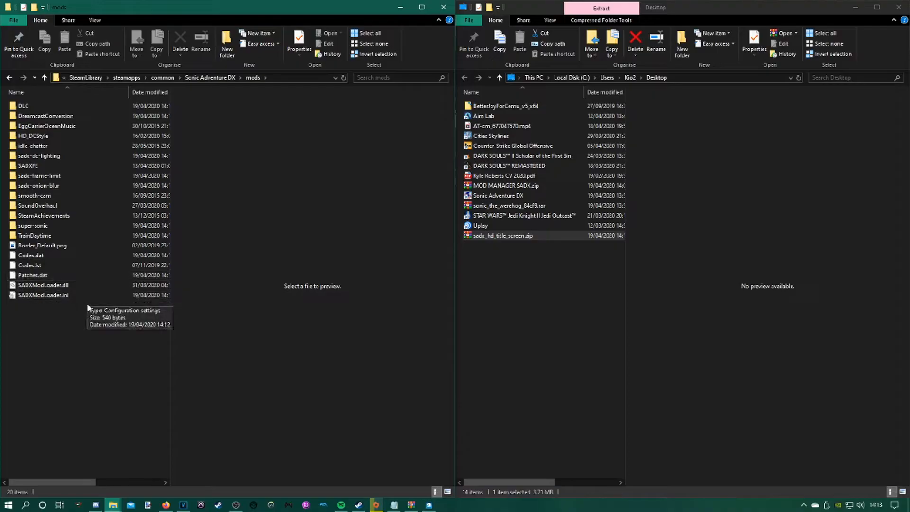
Extract the SADX HD Title folder from the zip archive into the mods folder
{"action": "left_click", "coordinate": [502, 235]}
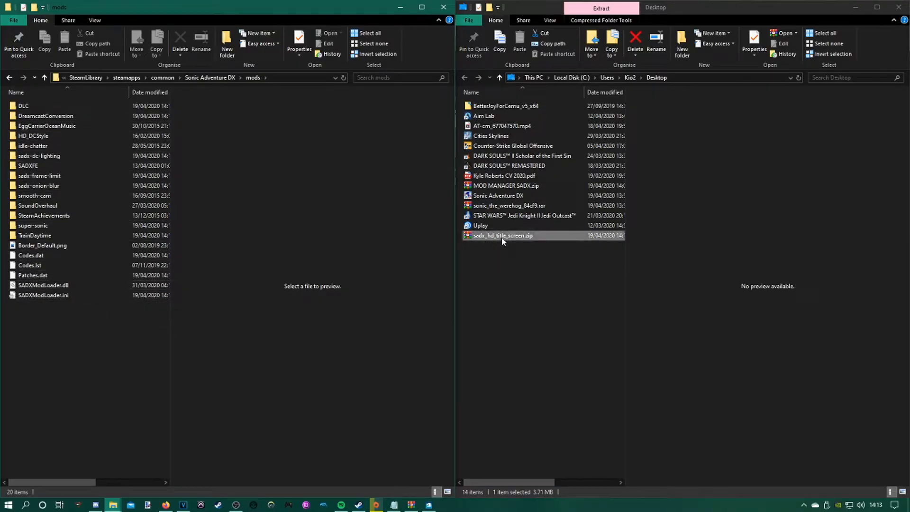
{"action": "double_click", "coordinate": [501, 235]}
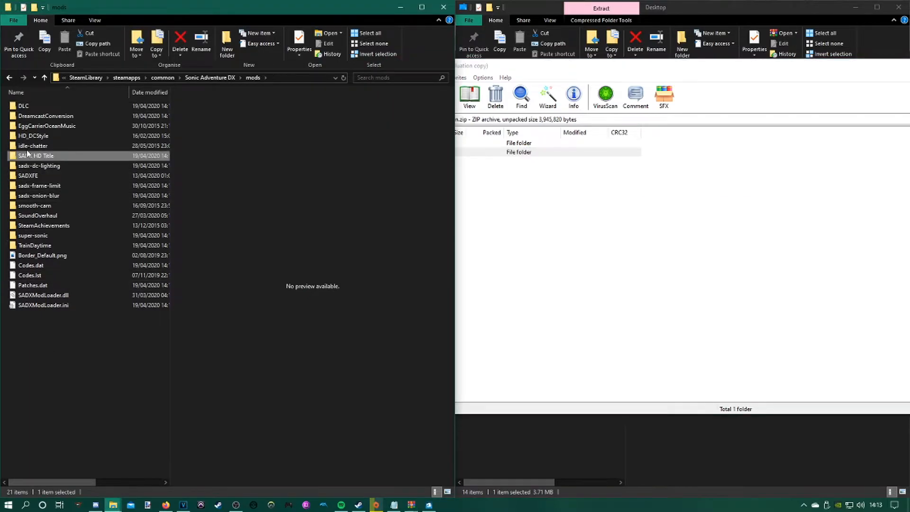
{"action": "double_click", "coordinate": [37, 155]}
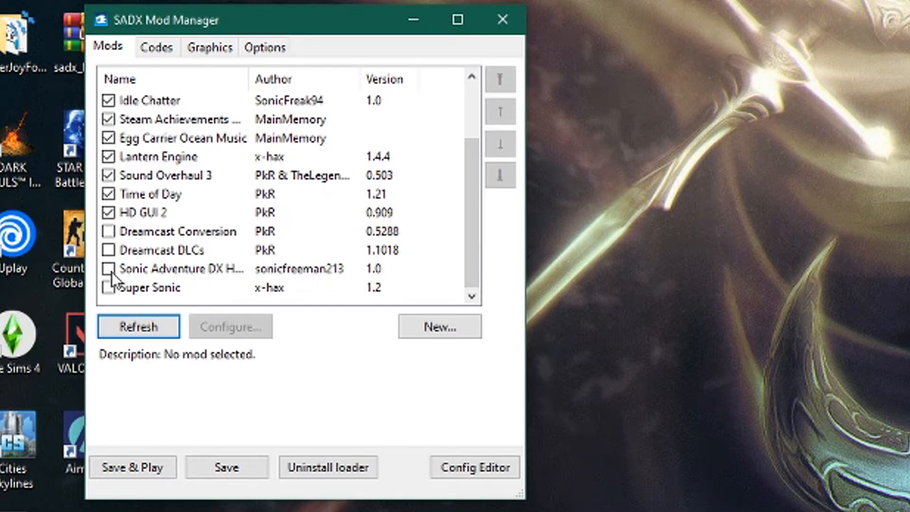
Tick the Sonic Adventure DX HD title mod in the Mods list and save the mod settings
{"action": "left_click", "coordinate": [180, 268]}
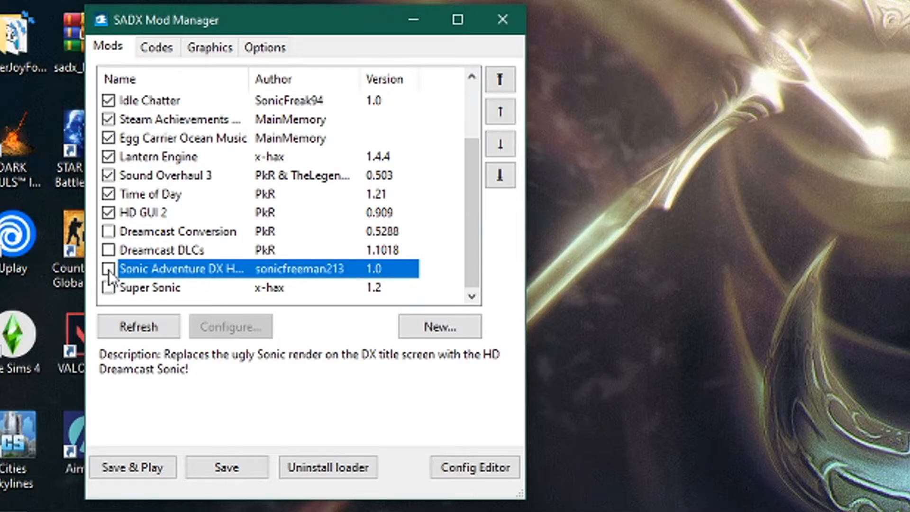
{"action": "left_click", "coordinate": [108, 268]}
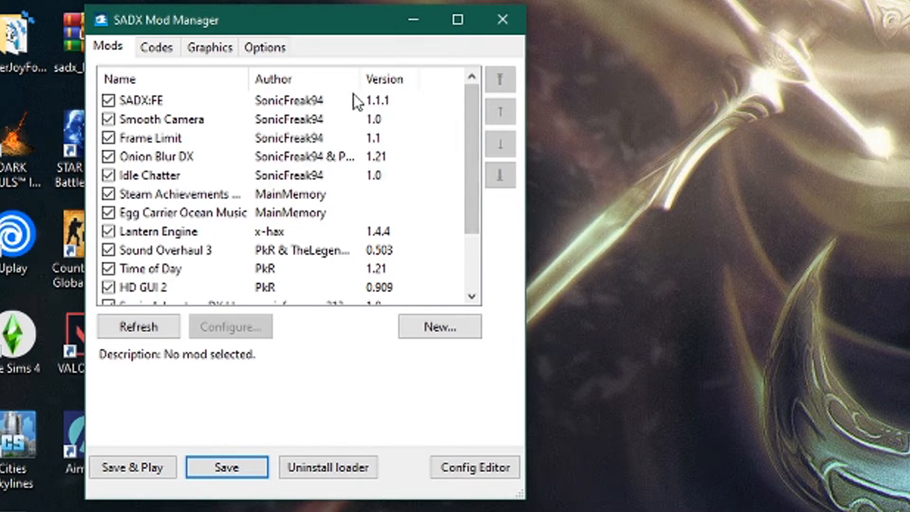
{"action": "mouse_move", "coordinate": [476, 135]}
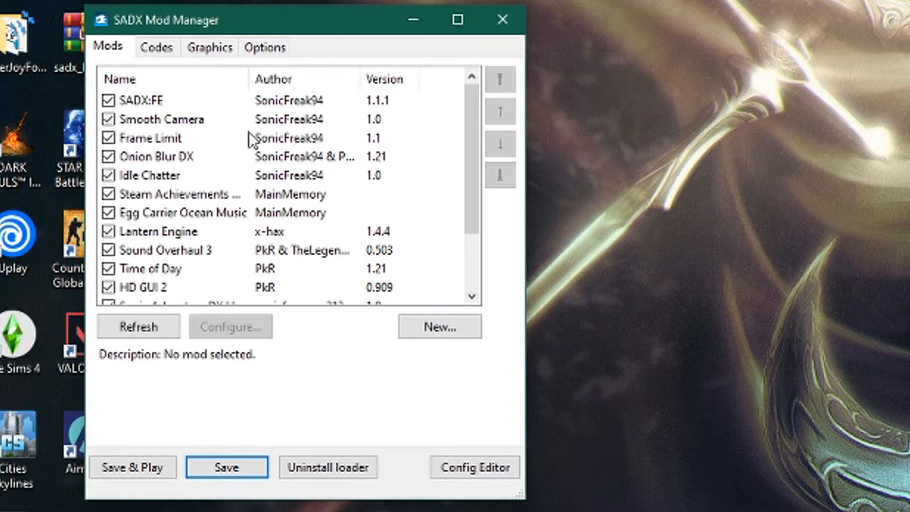
{"action": "mouse_move", "coordinate": [148, 73]}
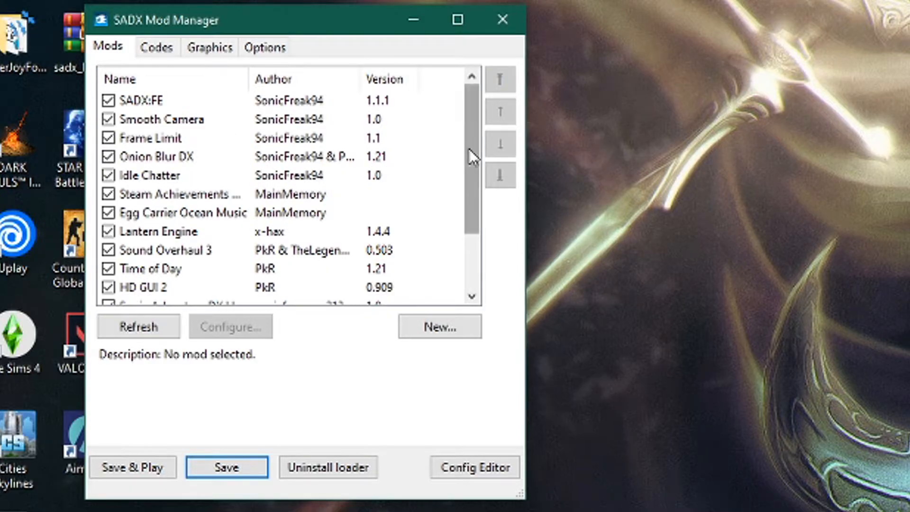
{"action": "scroll", "scroll_direction": "down", "scroll_amount": 3}
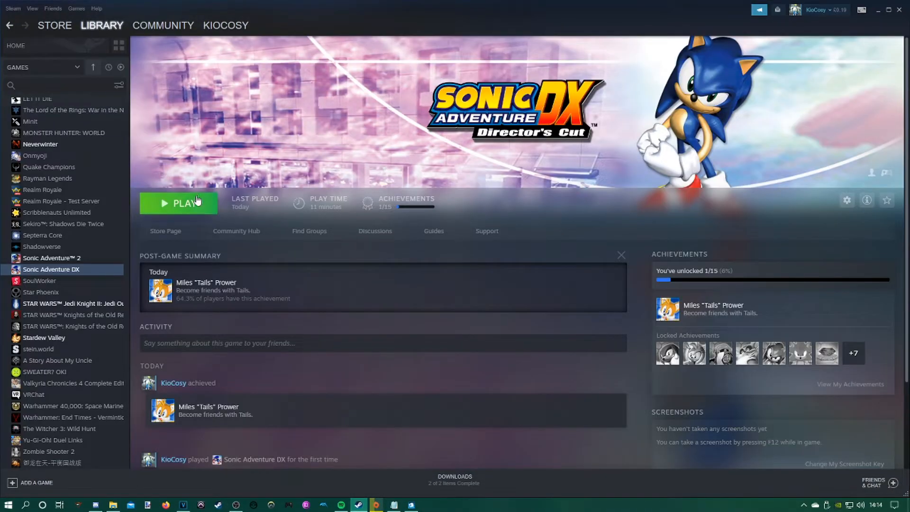
Start Sonic Adventure DX from its Steam library page, choosing Play rather than Configure
{"action": "left_click", "coordinate": [183, 203]}
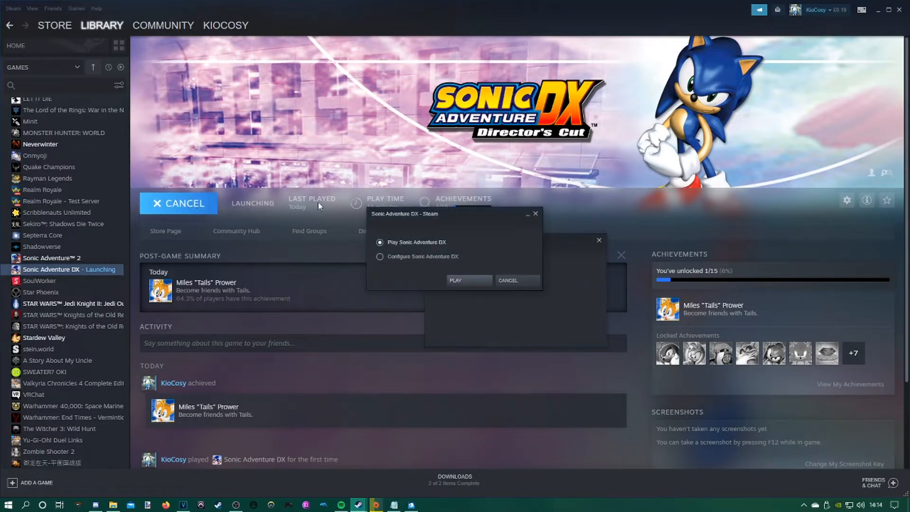
{"action": "left_click", "coordinate": [454, 280]}
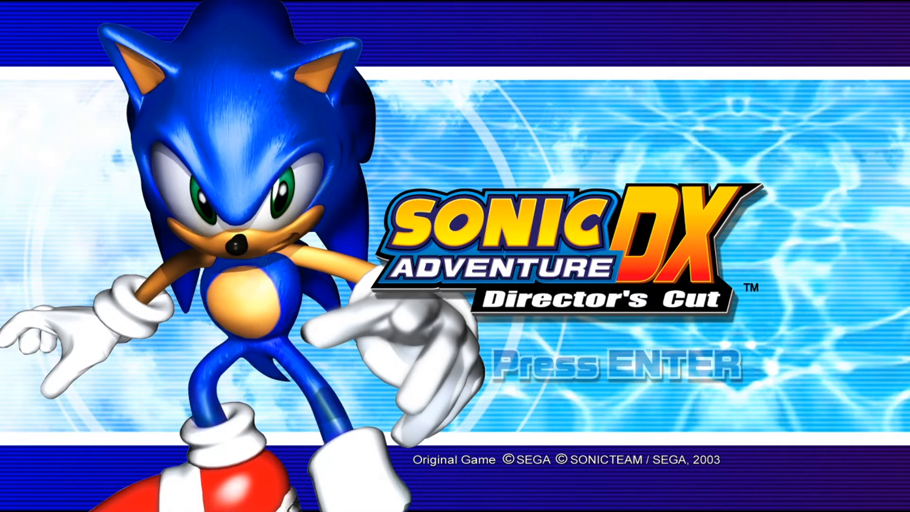
Pass the HD title screen into Adventure mode, play briefly, then quit the stage back to the menu
{"action": "key", "text": "enter"}
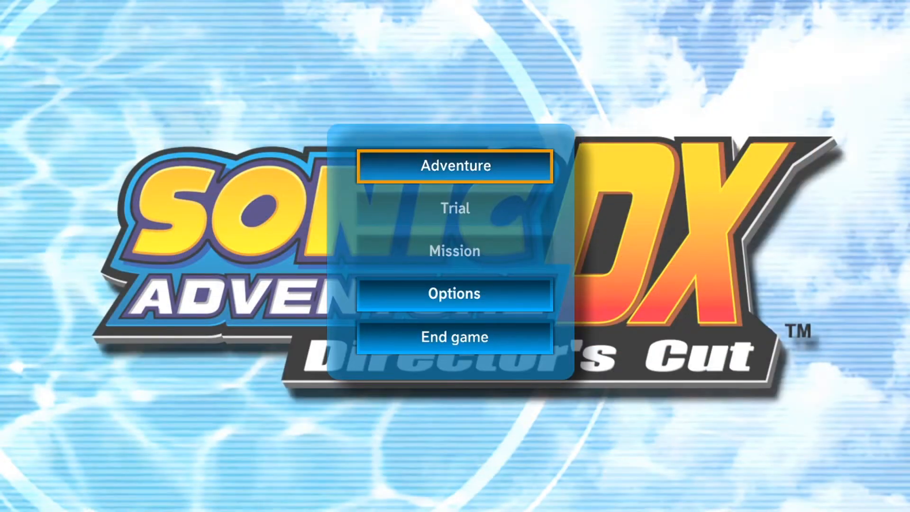
{"action": "left_click", "coordinate": [453, 165]}
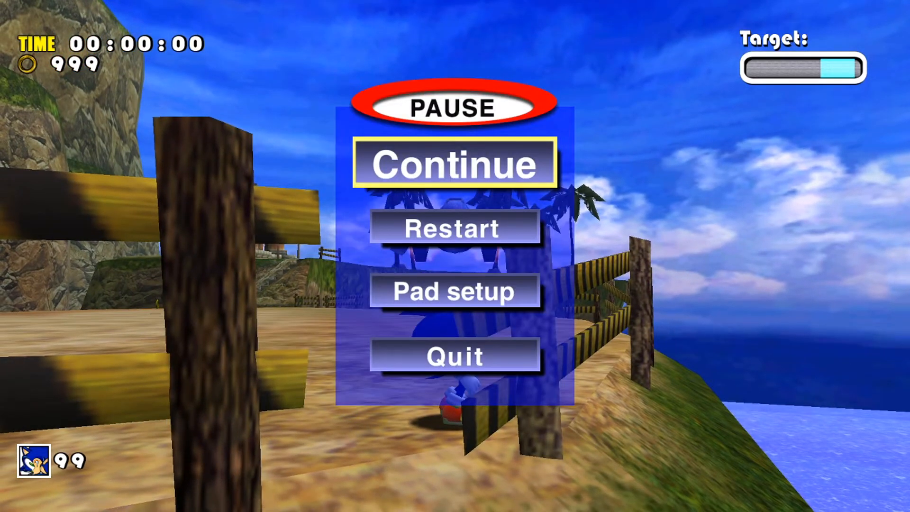
{"action": "left_click", "coordinate": [455, 355]}
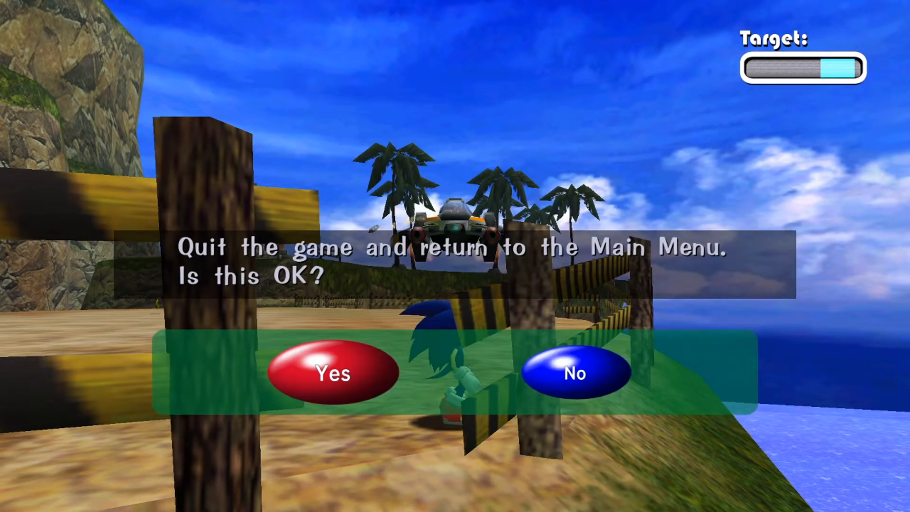
{"action": "left_click", "coordinate": [332, 373]}
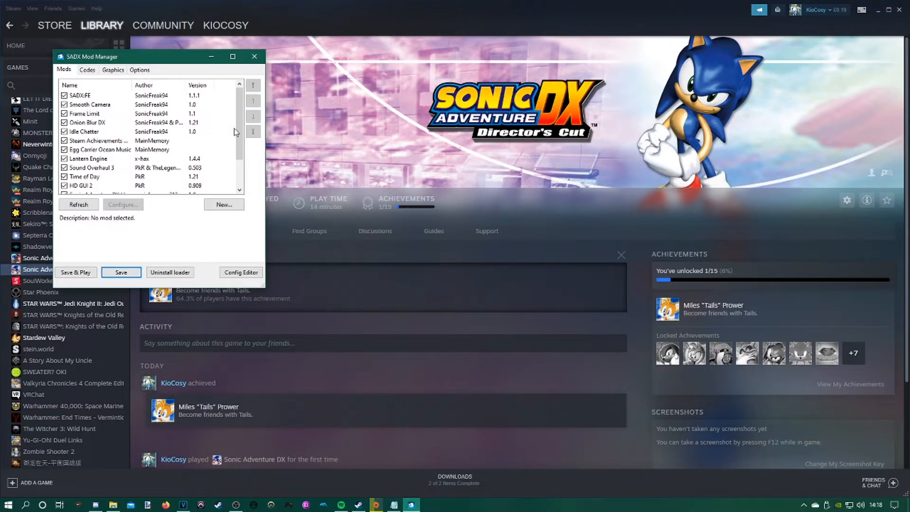
Scroll the Mods list to confirm SADX HD Title is ticked and the Dreamcast mods are off
{"action": "scroll", "scroll_direction": "down", "scroll_amount": 3}
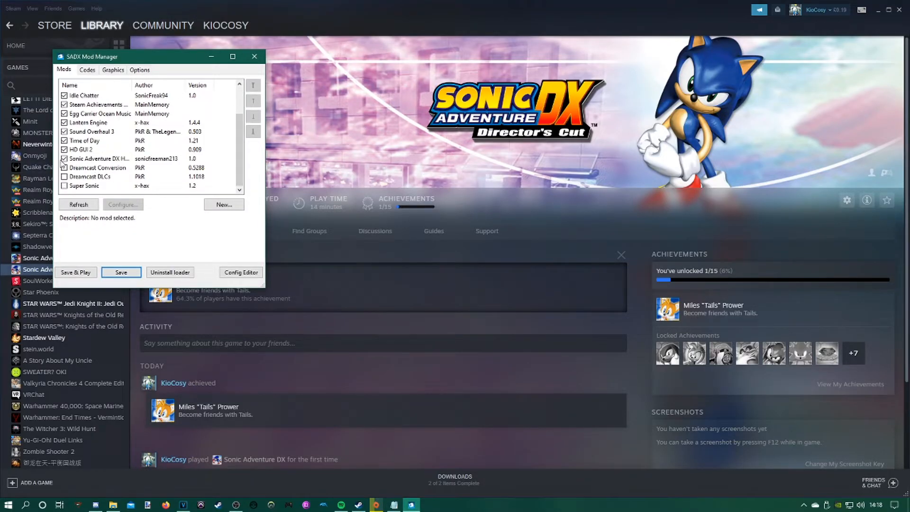